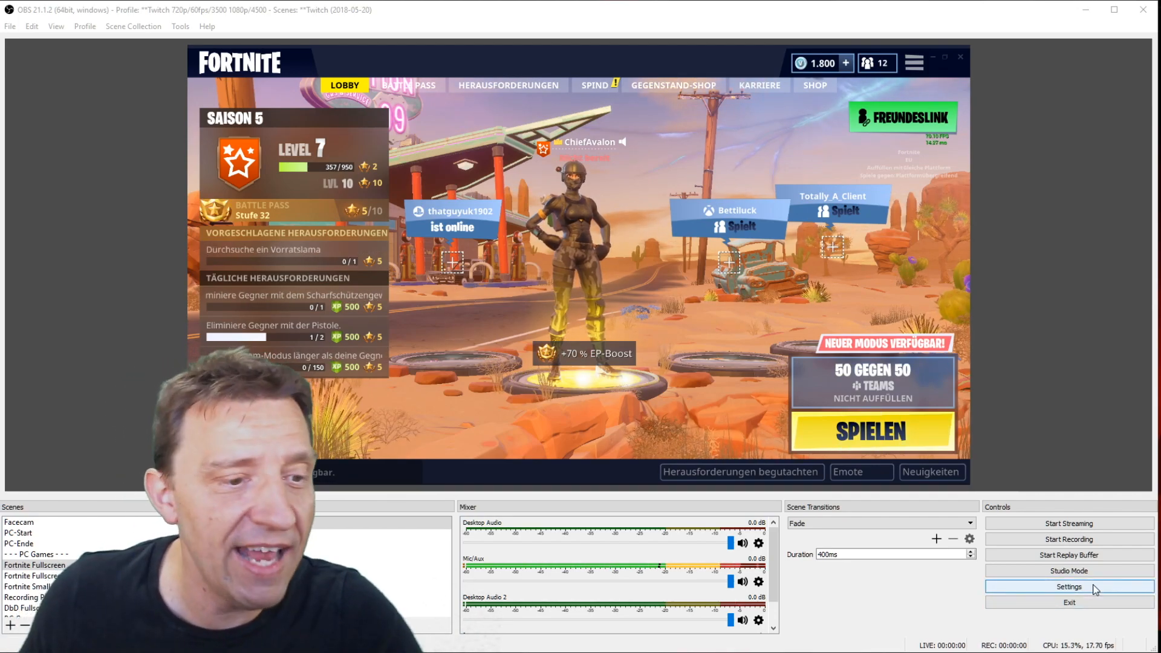
- Open OBS Studio's Settings window from the Controls dock, landing on General
{"action": "left_click", "coordinate": [1069, 586]}
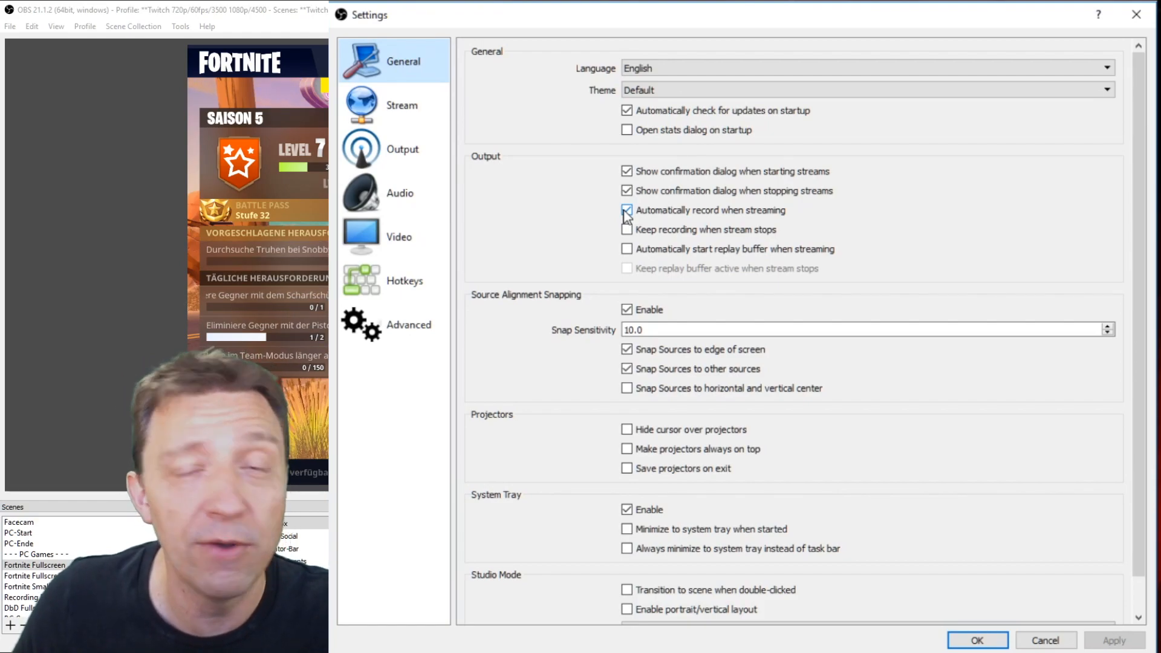
- Reselect Twitch as the streaming service, then move to the Output settings
{"action": "left_click", "coordinate": [401, 105]}
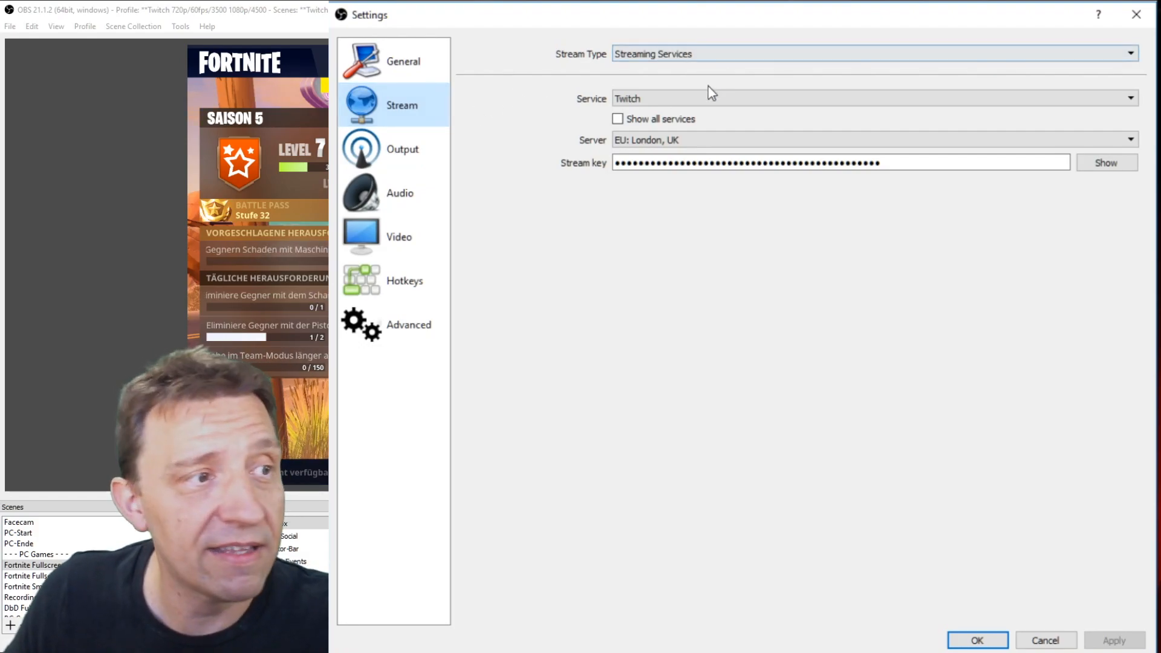
{"action": "left_click", "coordinate": [874, 98]}
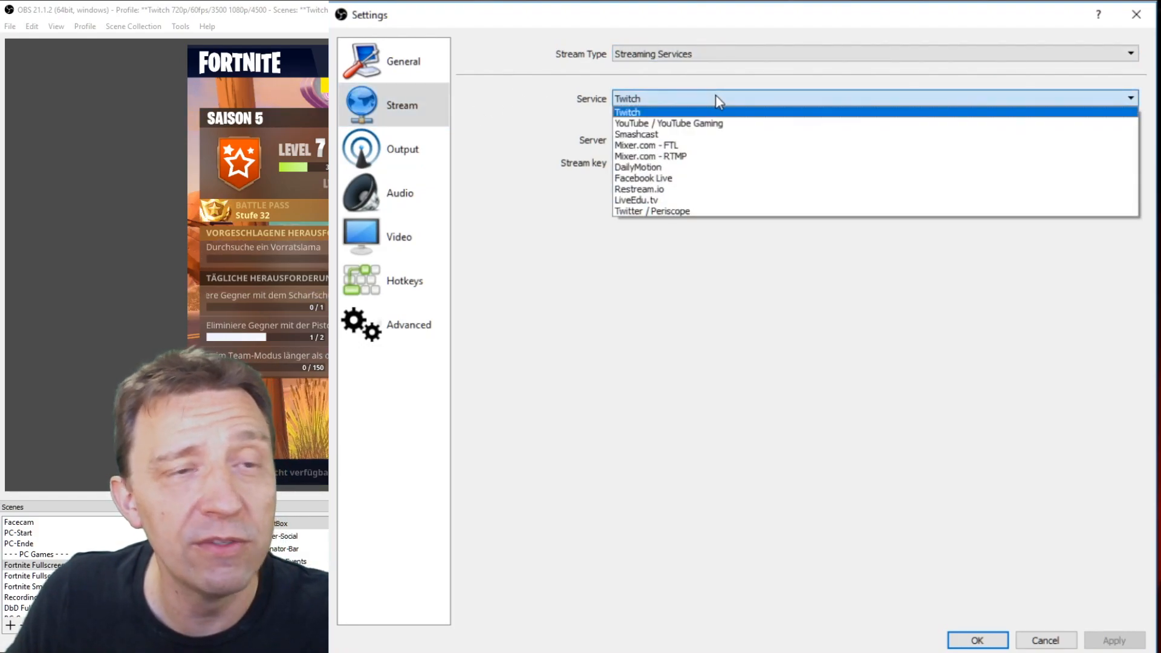
{"action": "left_click", "coordinate": [627, 112]}
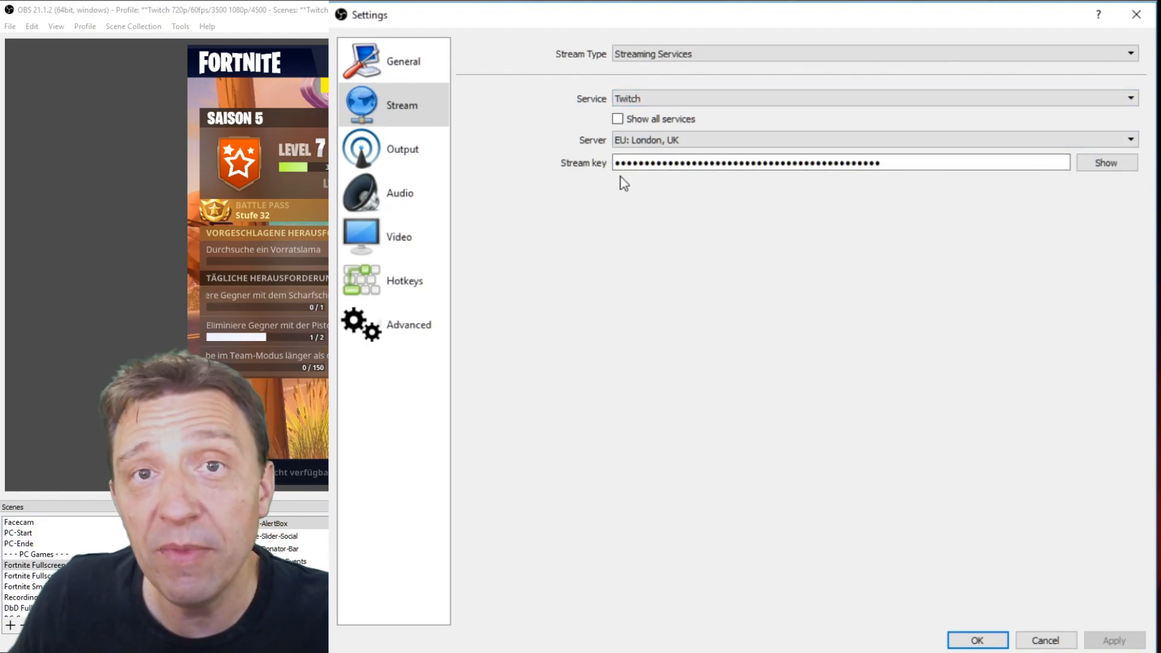
{"action": "left_click", "coordinate": [402, 149]}
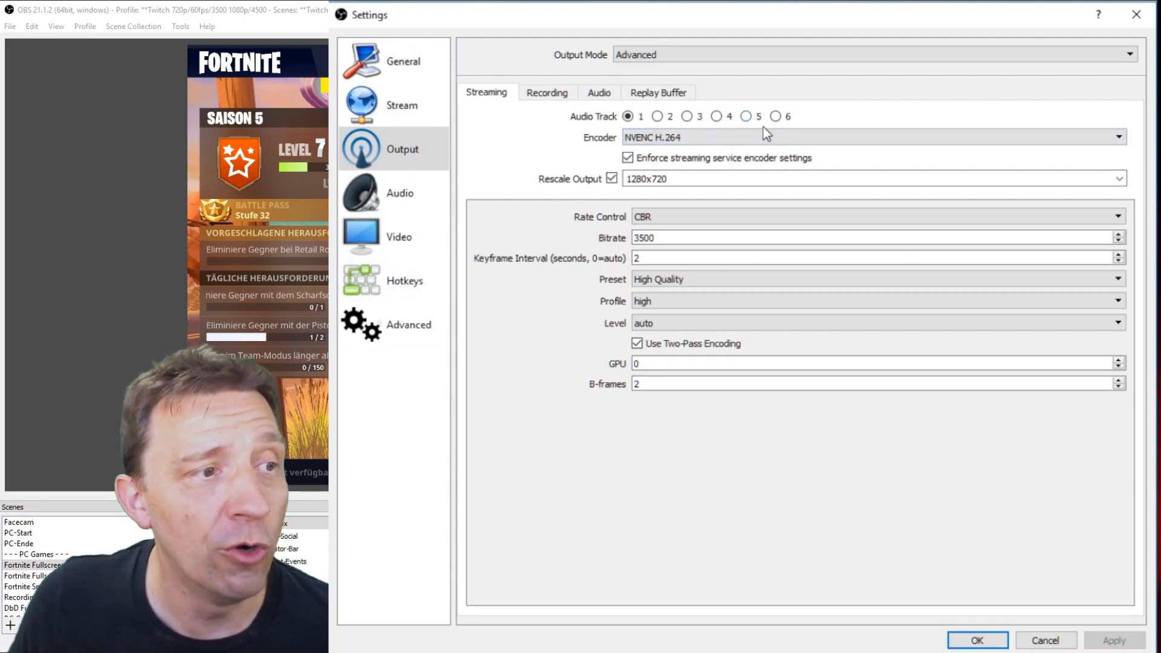
{"action": "left_click", "coordinate": [874, 137]}
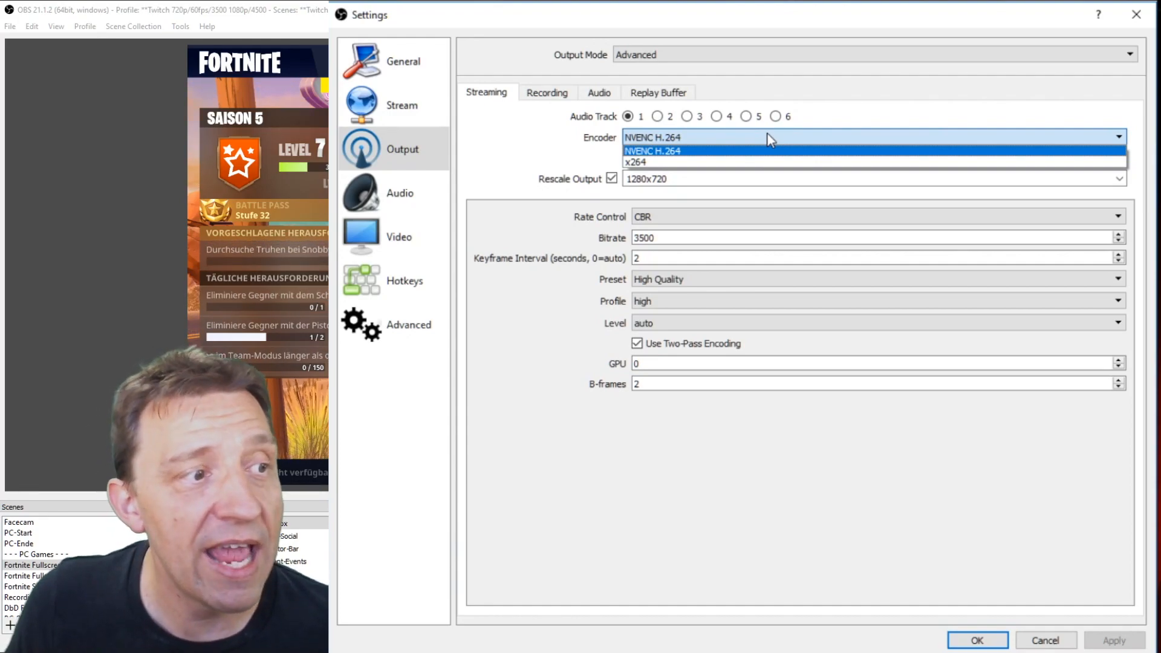
{"action": "mouse_move", "coordinate": [666, 163]}
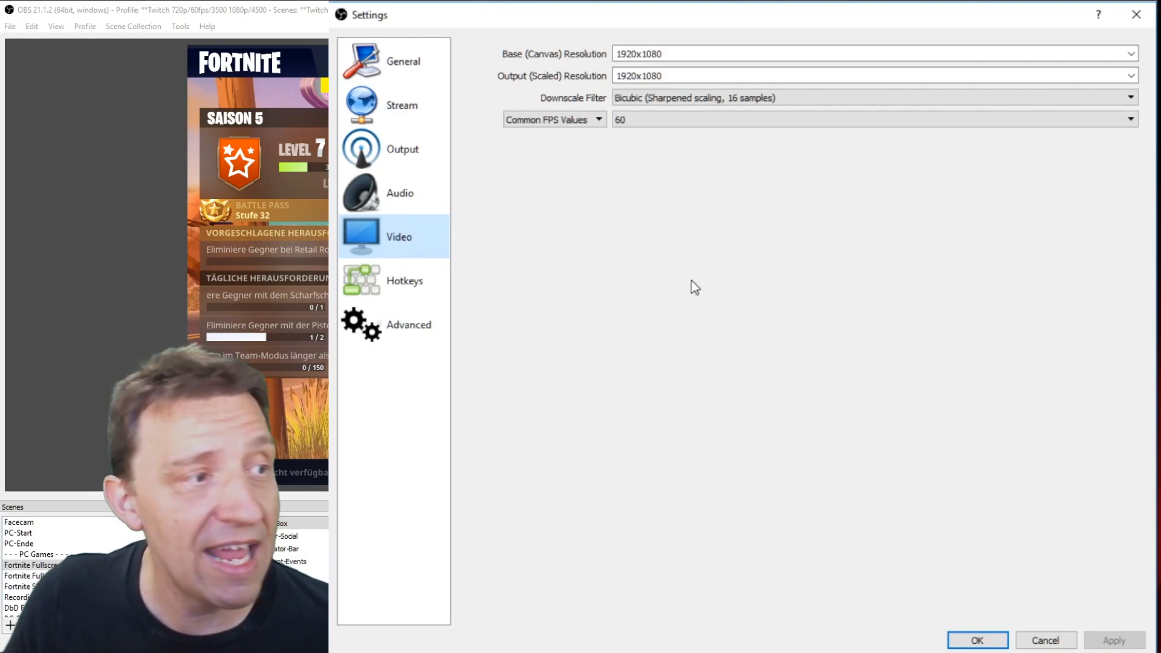
{"action": "left_click", "coordinate": [403, 149]}
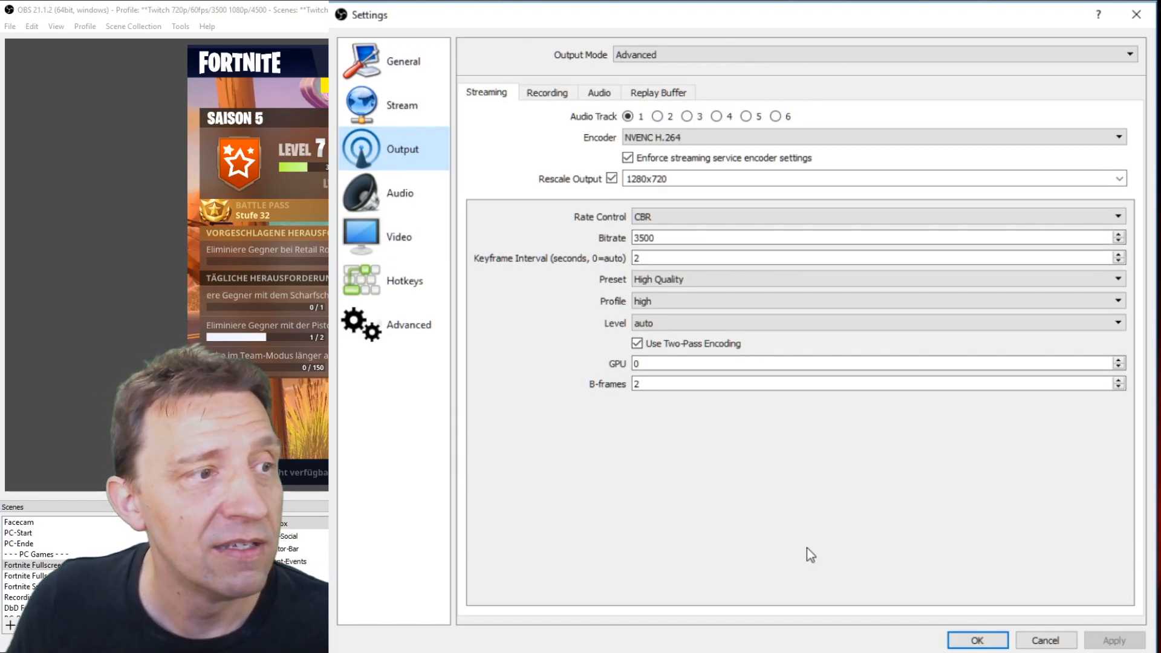
{"action": "mouse_move", "coordinate": [634, 195]}
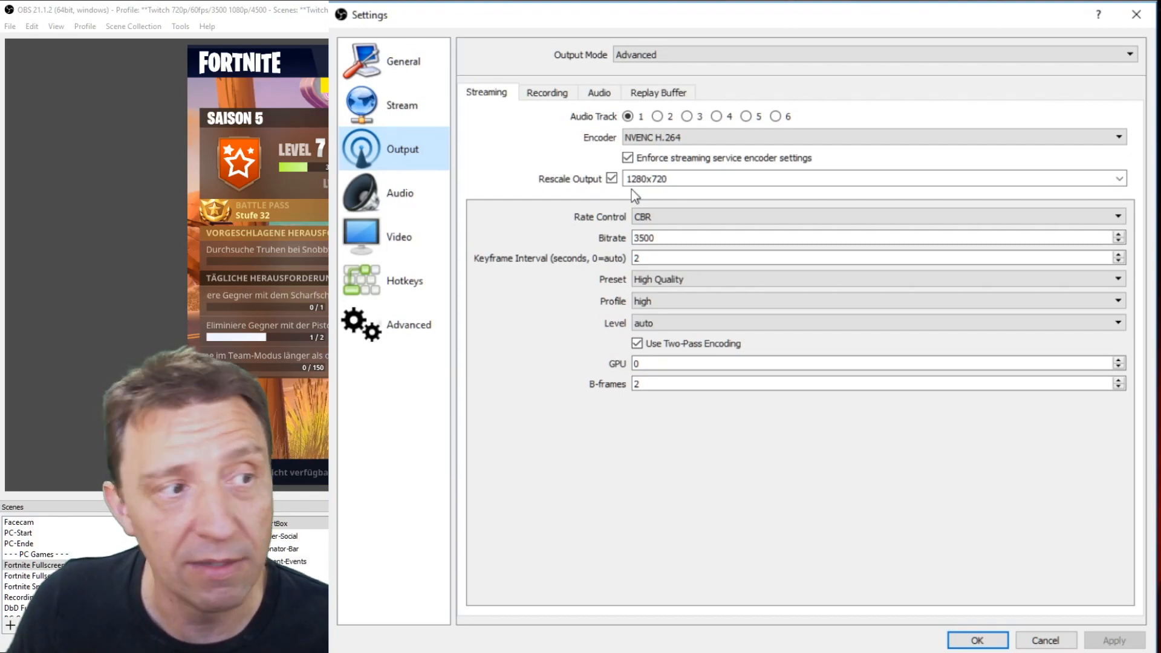
{"action": "mouse_move", "coordinate": [1010, 205]}
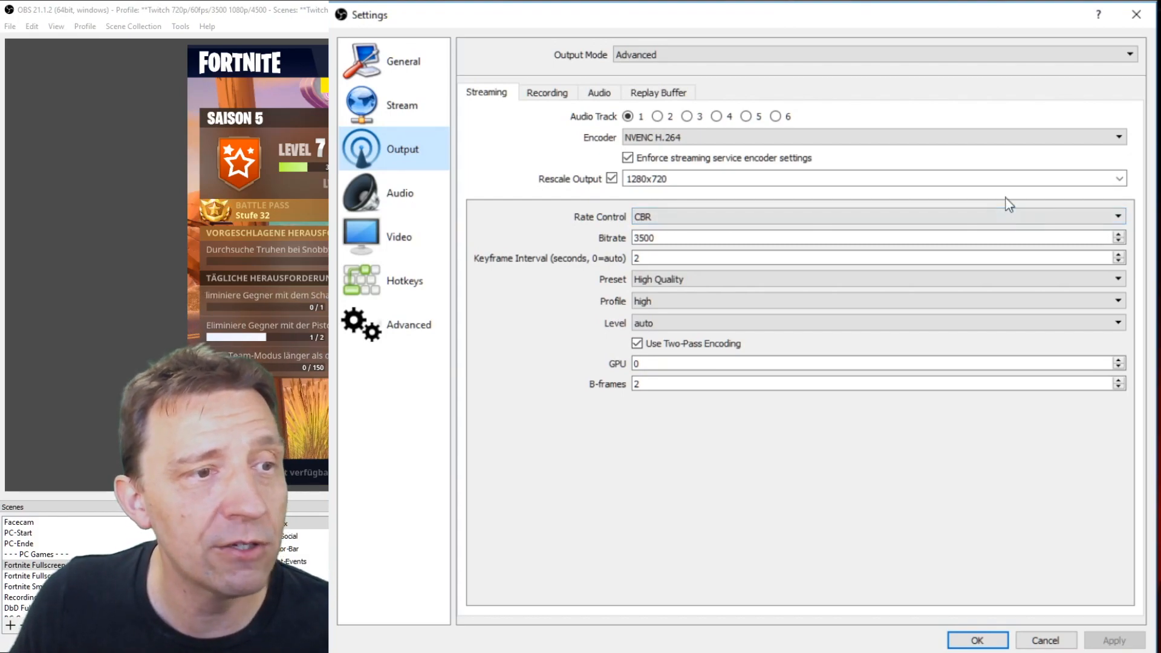
- Keep CBR rate control and set the keyframe interval to 2 seconds
{"action": "left_click", "coordinate": [874, 216]}
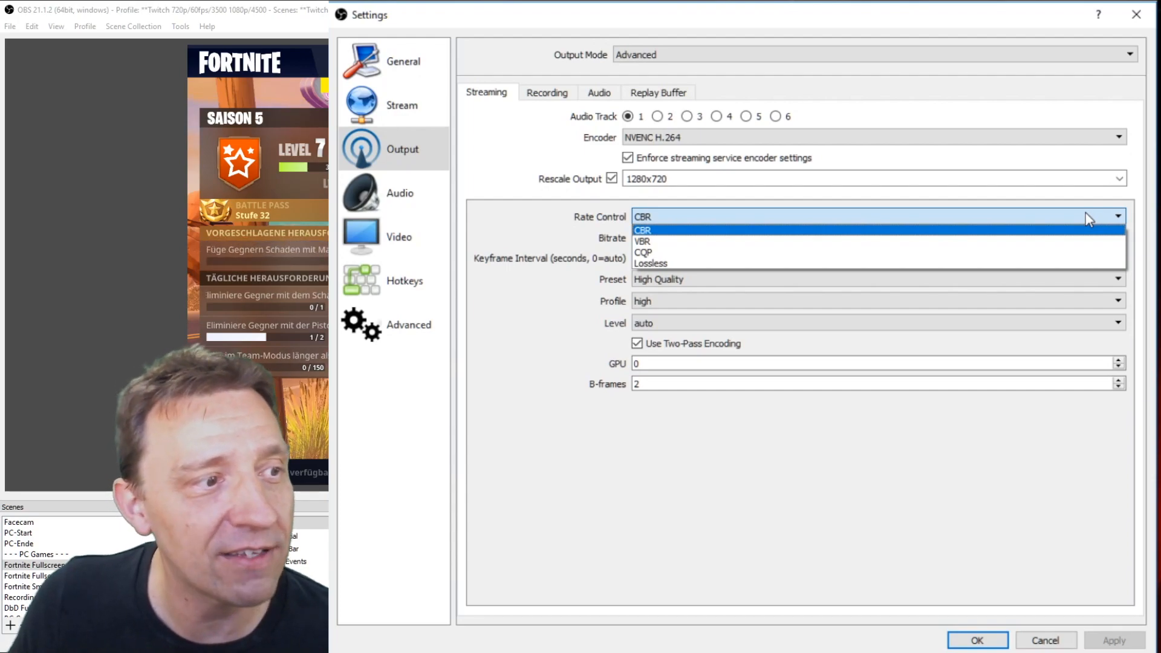
{"action": "left_click", "coordinate": [641, 230]}
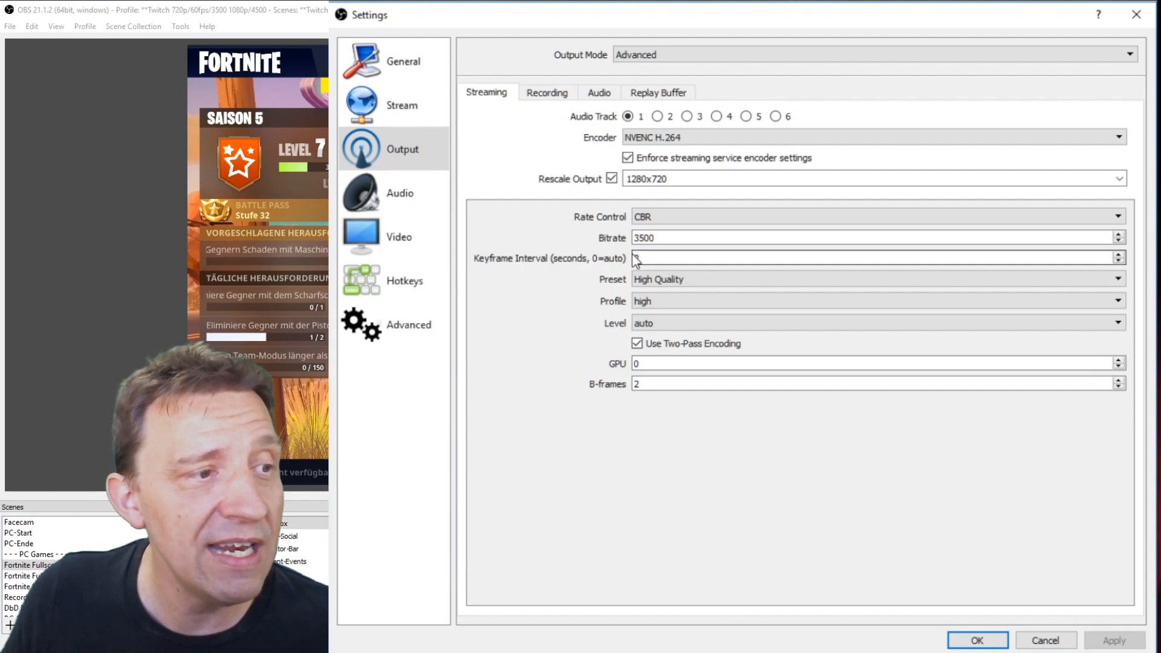
{"action": "type", "text": "2"}
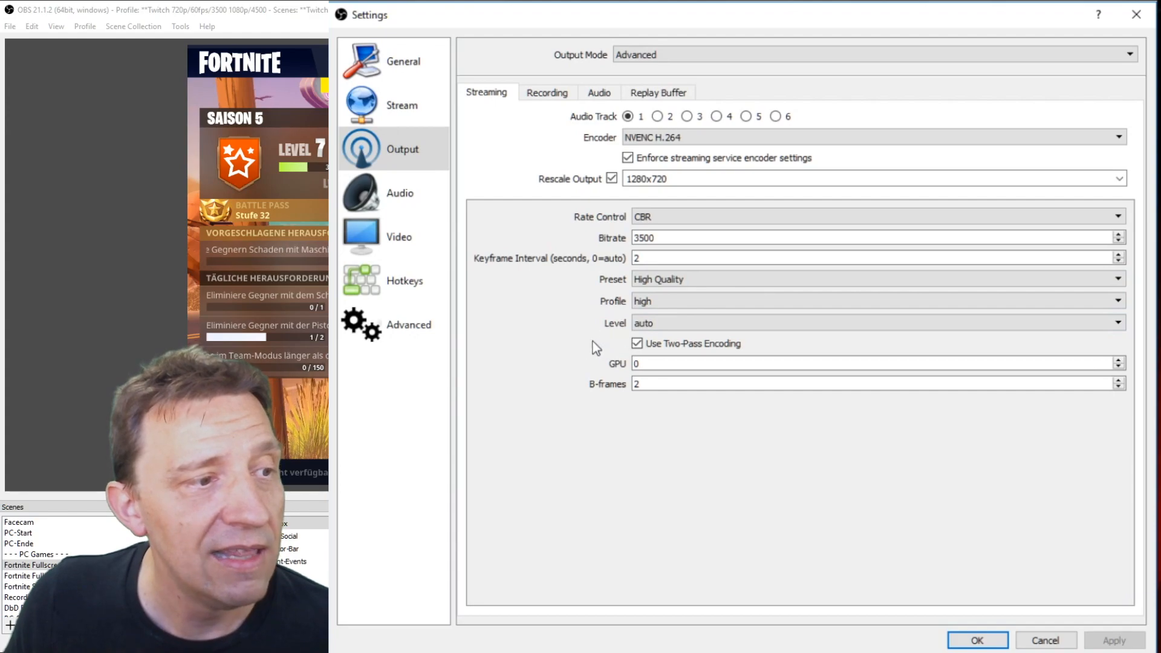
{"action": "mouse_move", "coordinate": [567, 511]}
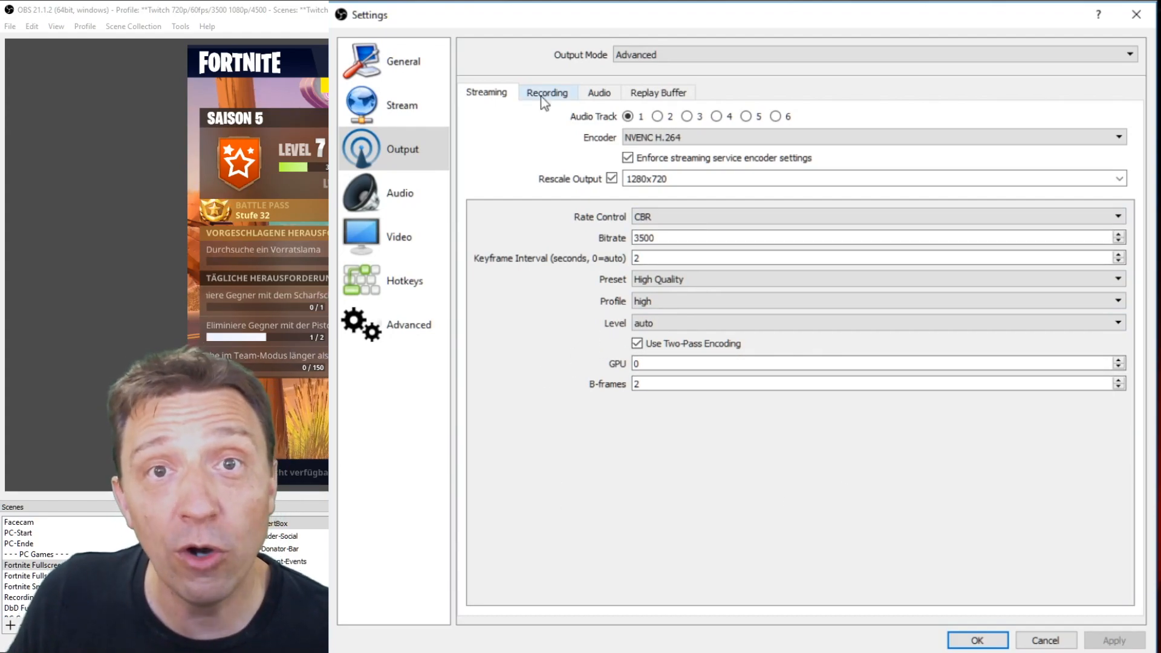
- On the Recording output tab, keep mkv as the recording format
{"action": "left_click", "coordinate": [548, 92]}
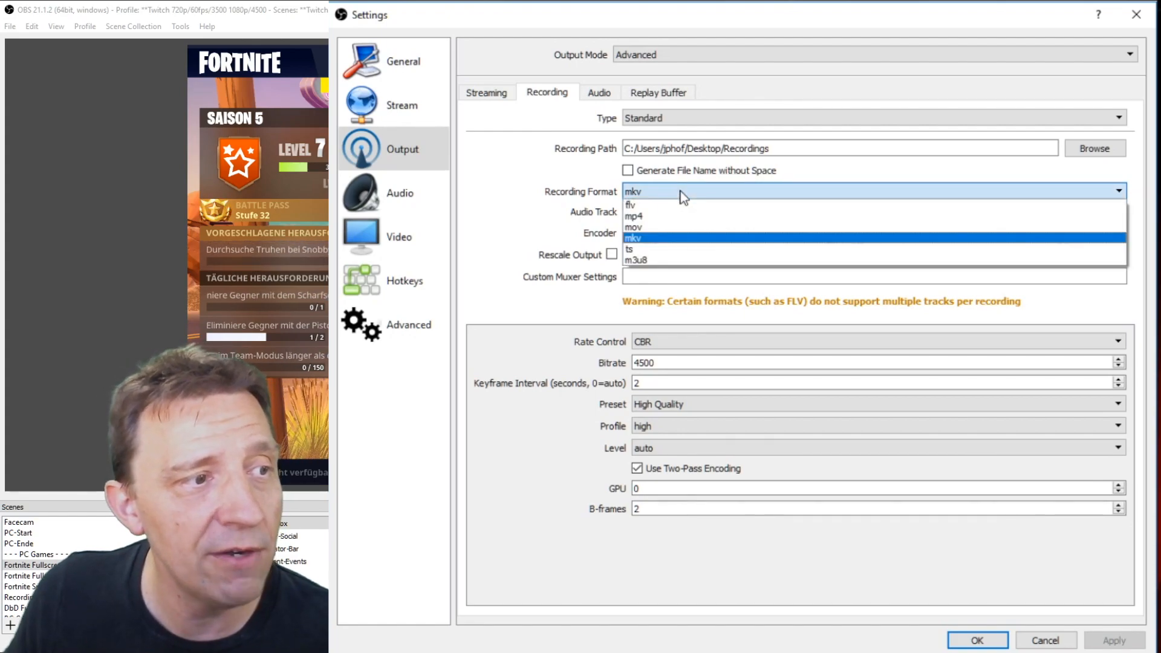
{"action": "mouse_move", "coordinate": [668, 215]}
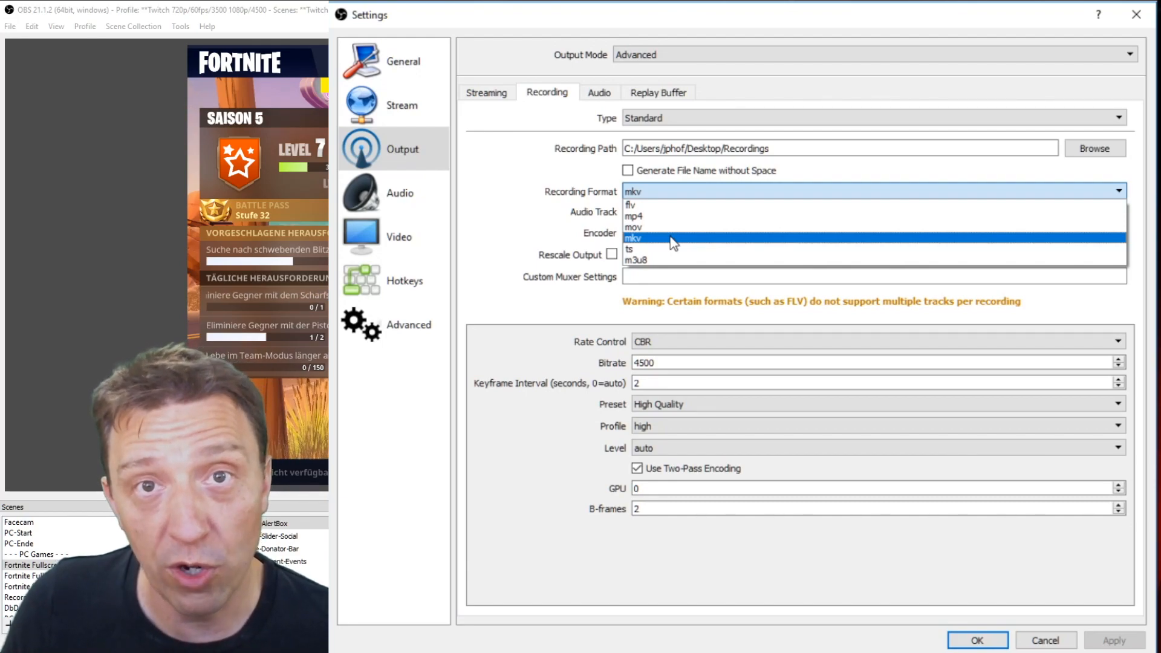
{"action": "left_click", "coordinate": [667, 237]}
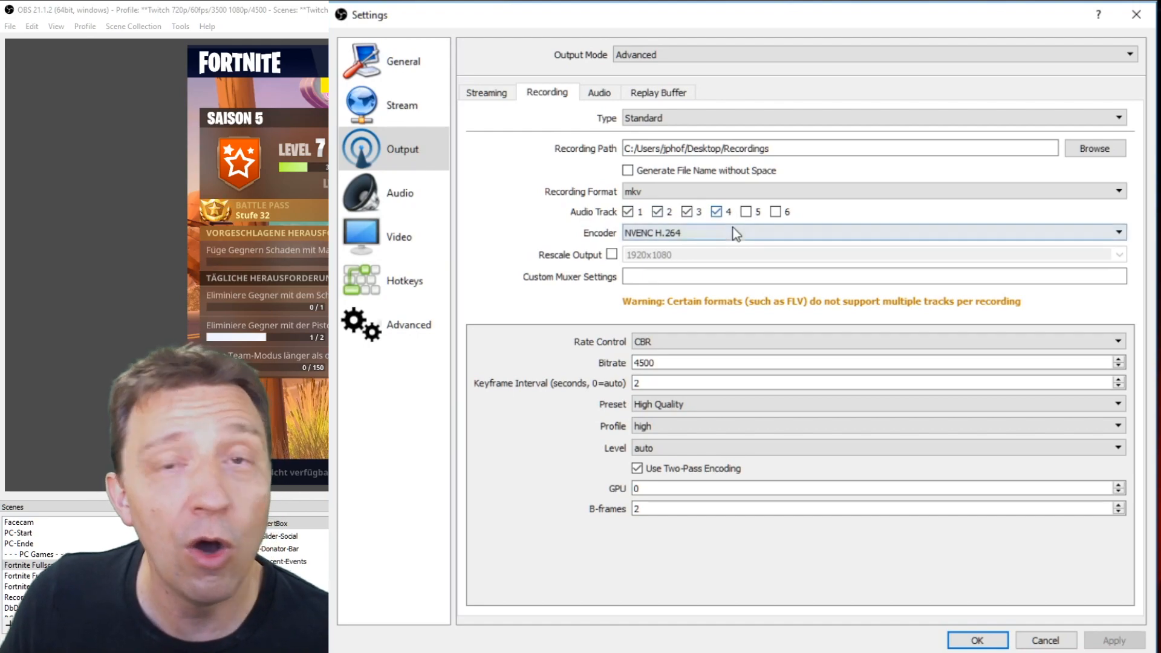
- Enable recording audio tracks 1–4 and view per-track audio bitrates (192/160)
{"action": "left_click", "coordinate": [874, 231]}
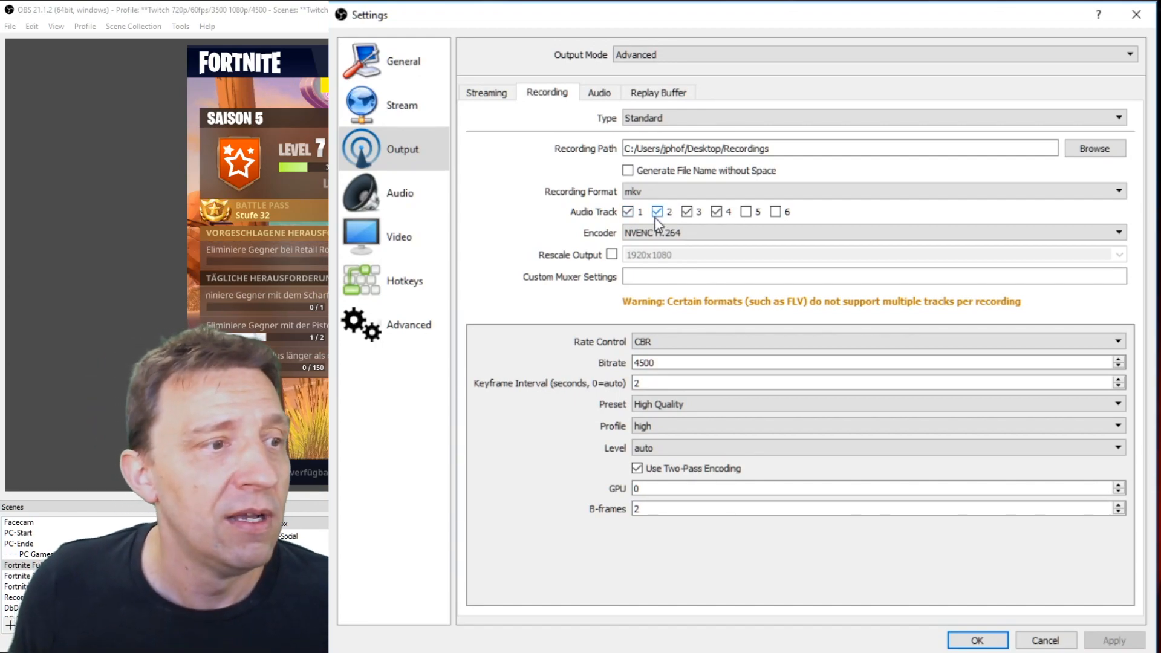
{"action": "left_click", "coordinate": [685, 212]}
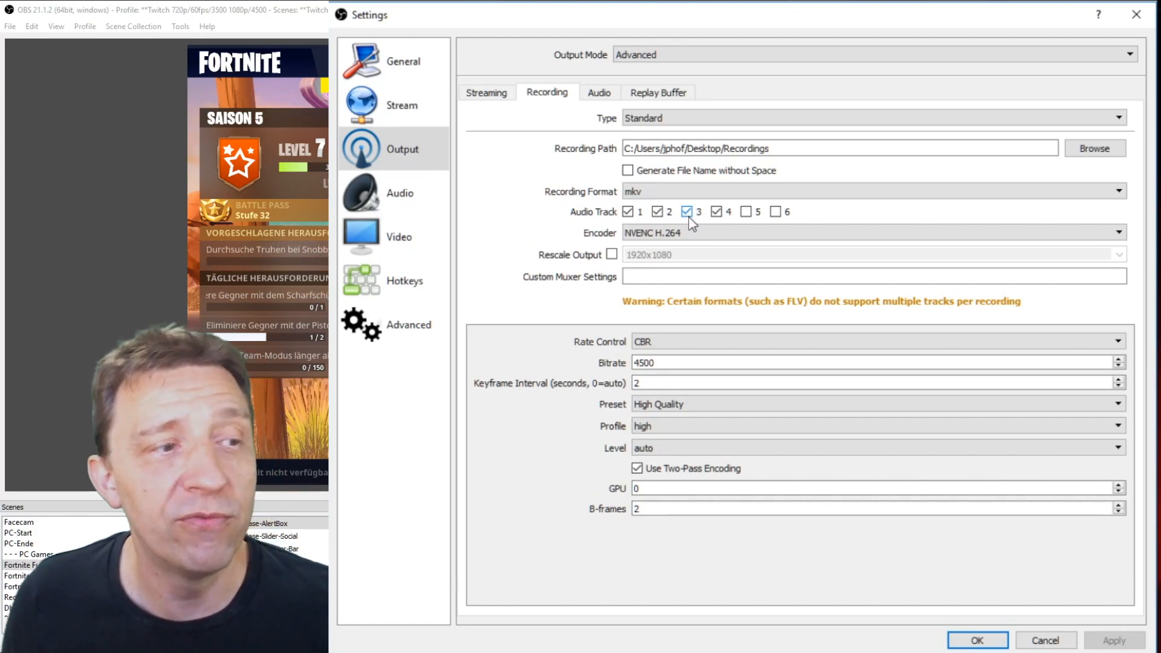
{"action": "left_click", "coordinate": [685, 212]}
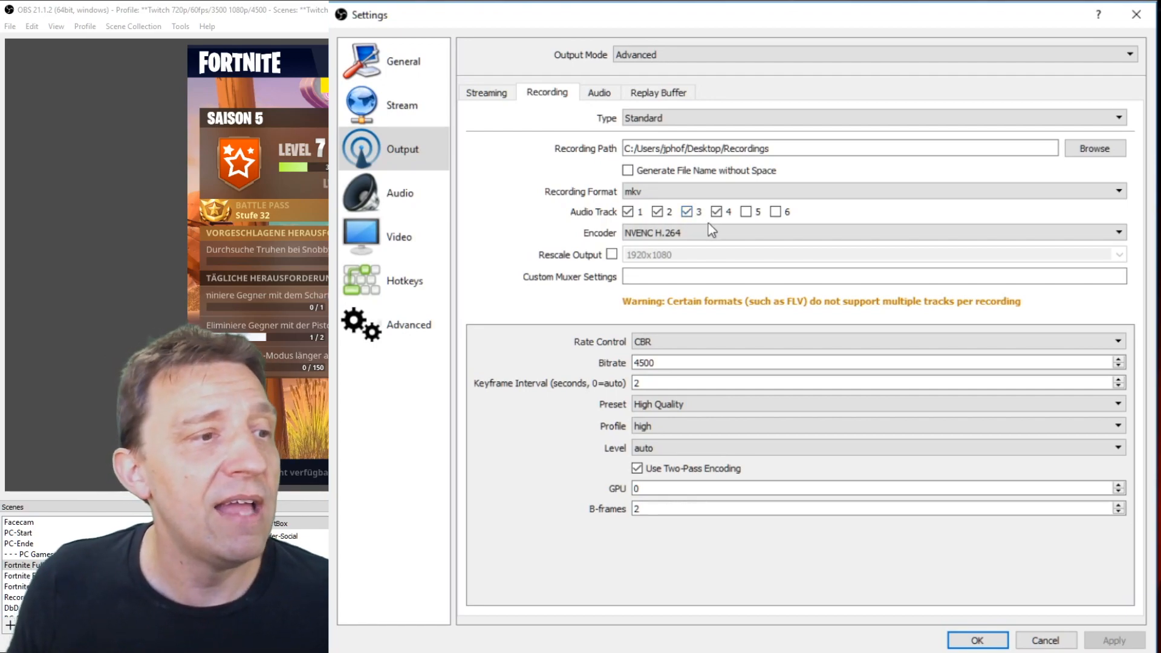
{"action": "left_click", "coordinate": [716, 211]}
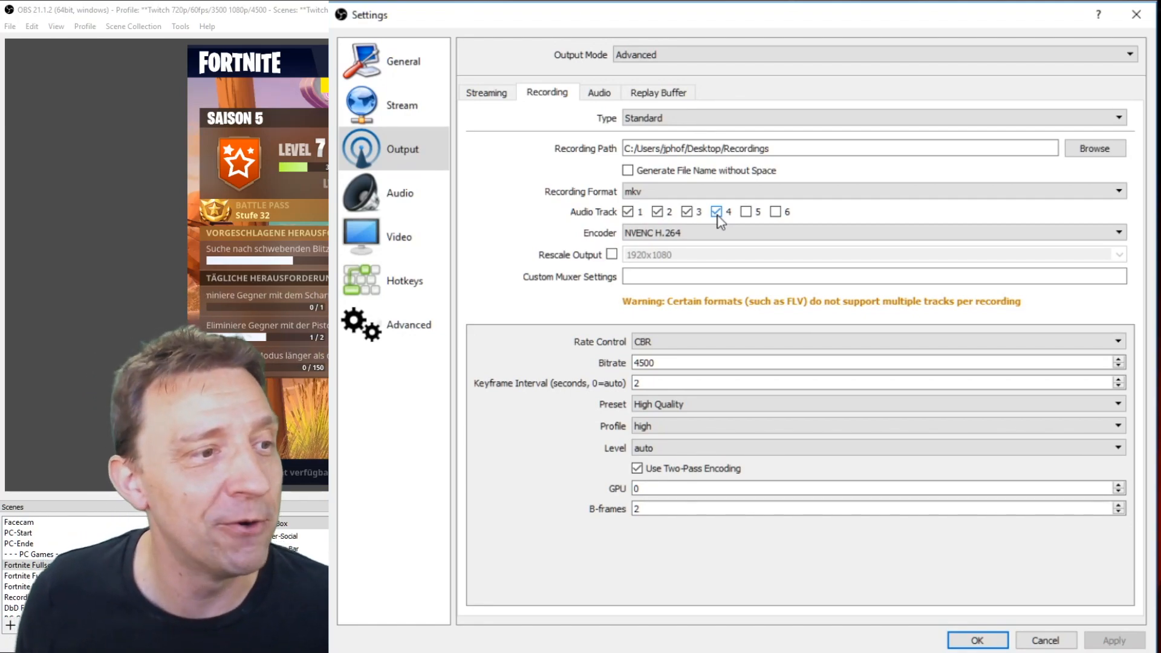
{"action": "left_click", "coordinate": [715, 212]}
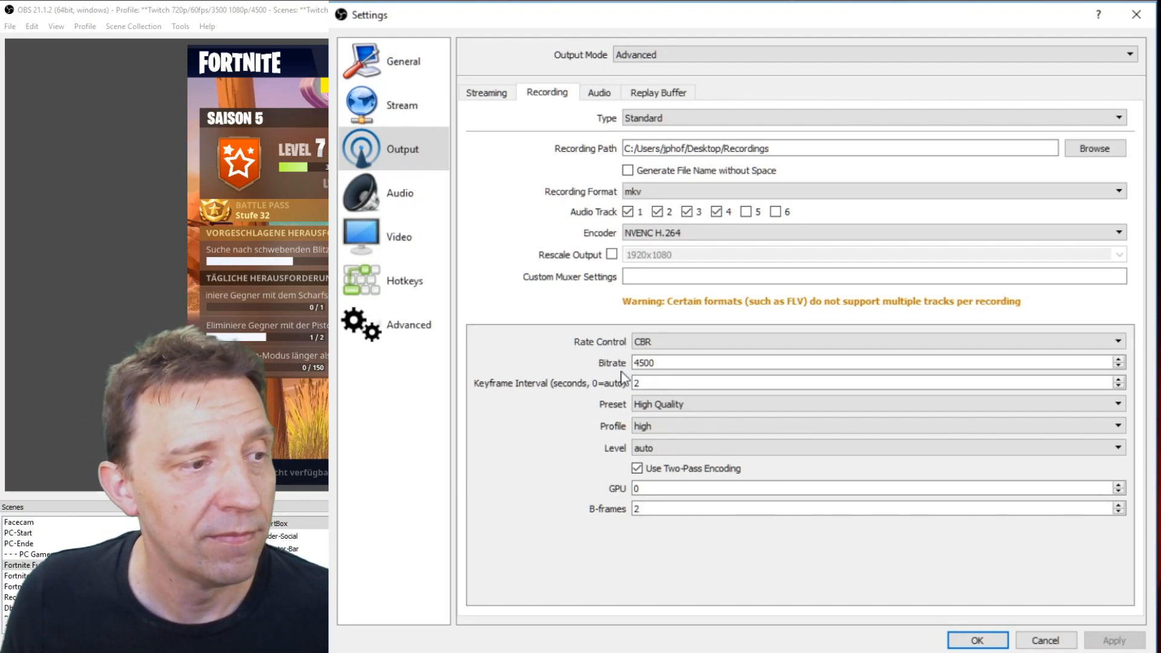
{"action": "left_click", "coordinate": [874, 448]}
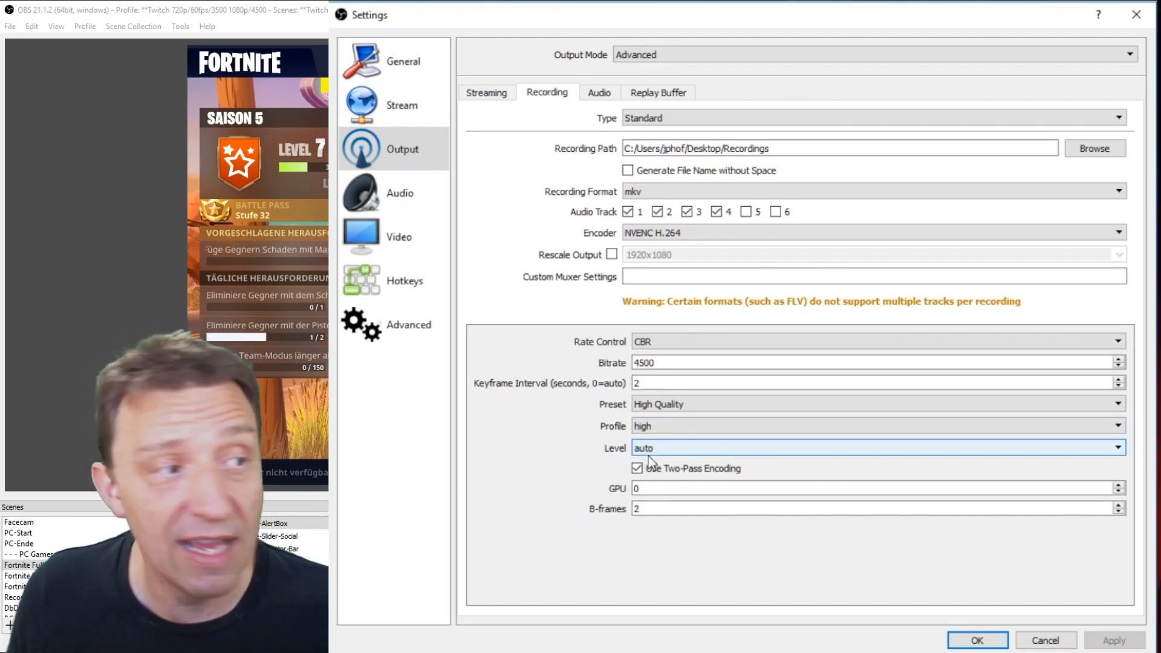
{"action": "left_click", "coordinate": [598, 92]}
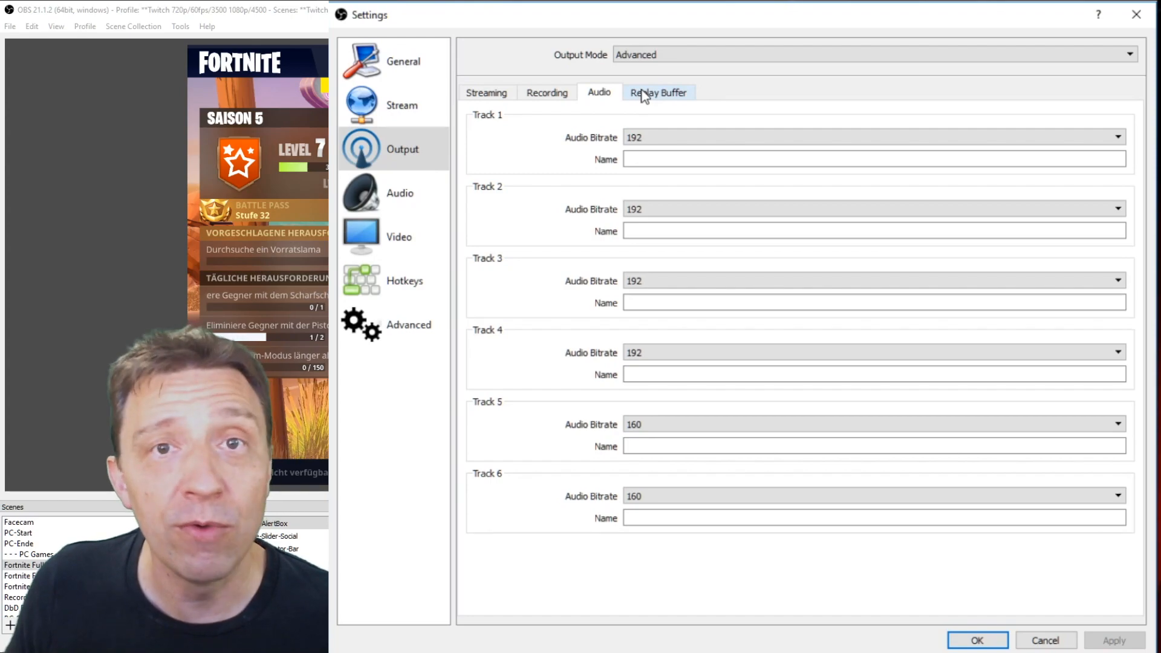
- Show Replay Buffer settings: enabled, 600-second maximum replay time
{"action": "left_click", "coordinate": [656, 92]}
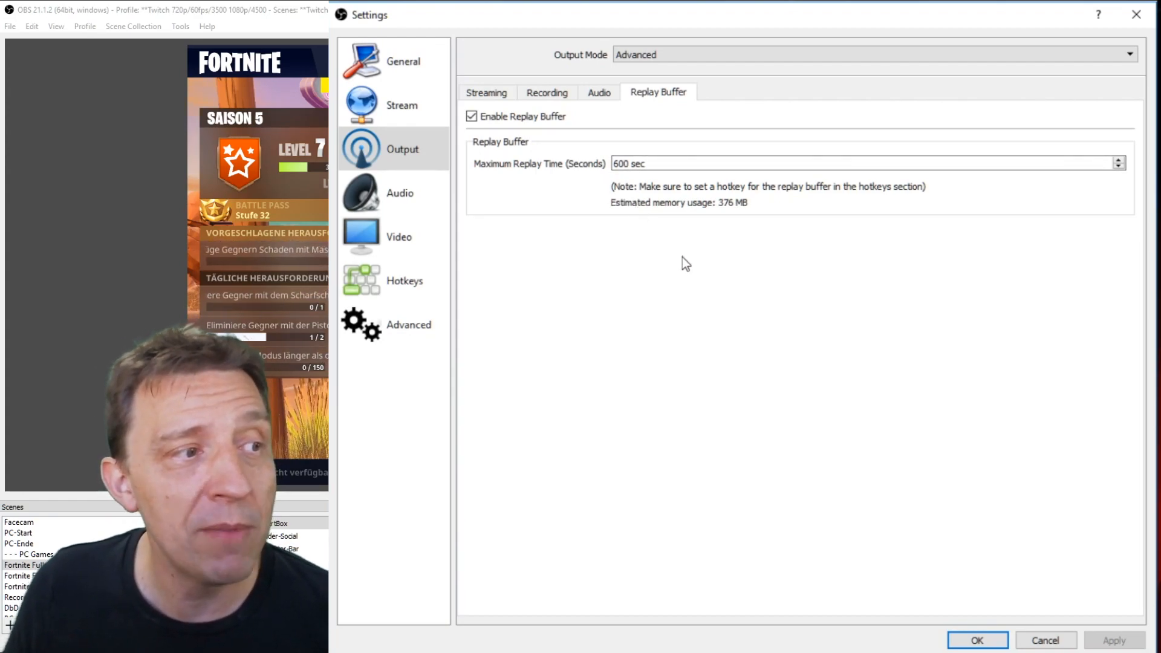
{"action": "mouse_move", "coordinate": [677, 295]}
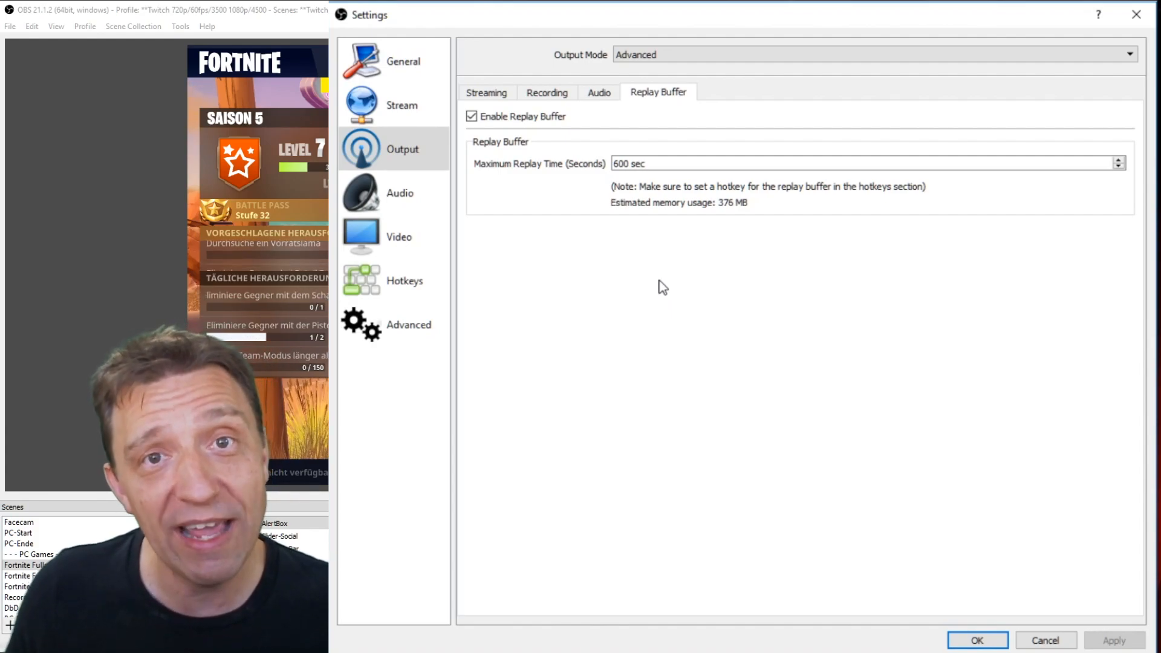
- Review Audio settings (sample rate, devices, push-to-mute/push-to-talk), then go to Video
{"action": "left_click", "coordinate": [400, 193]}
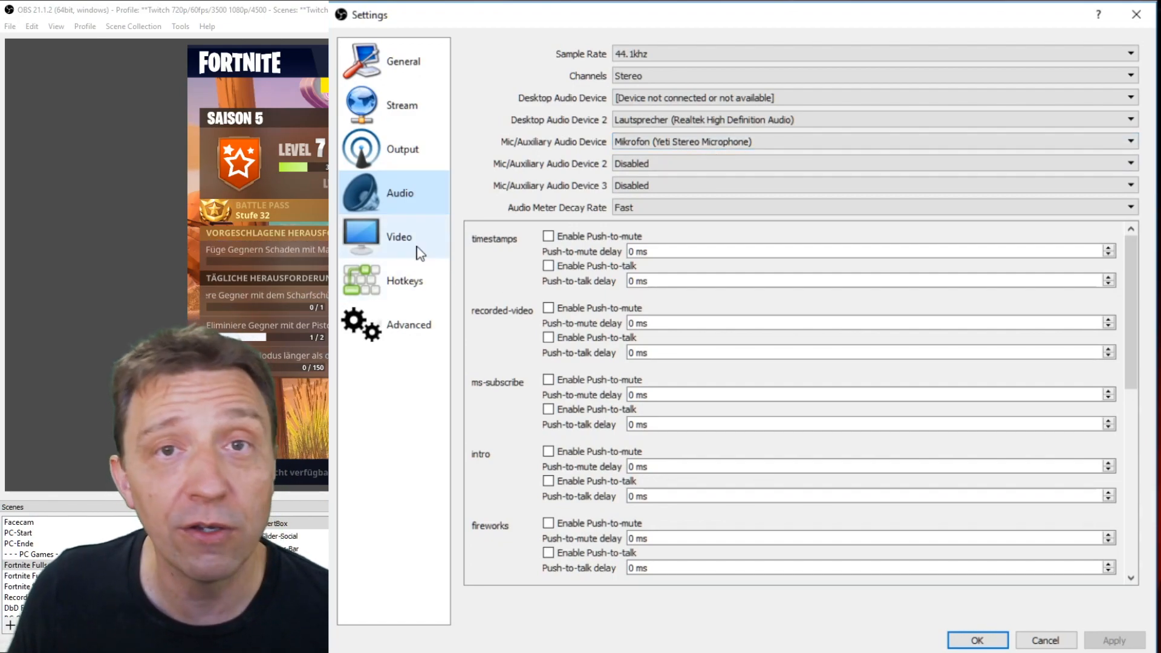
{"action": "left_click", "coordinate": [399, 236]}
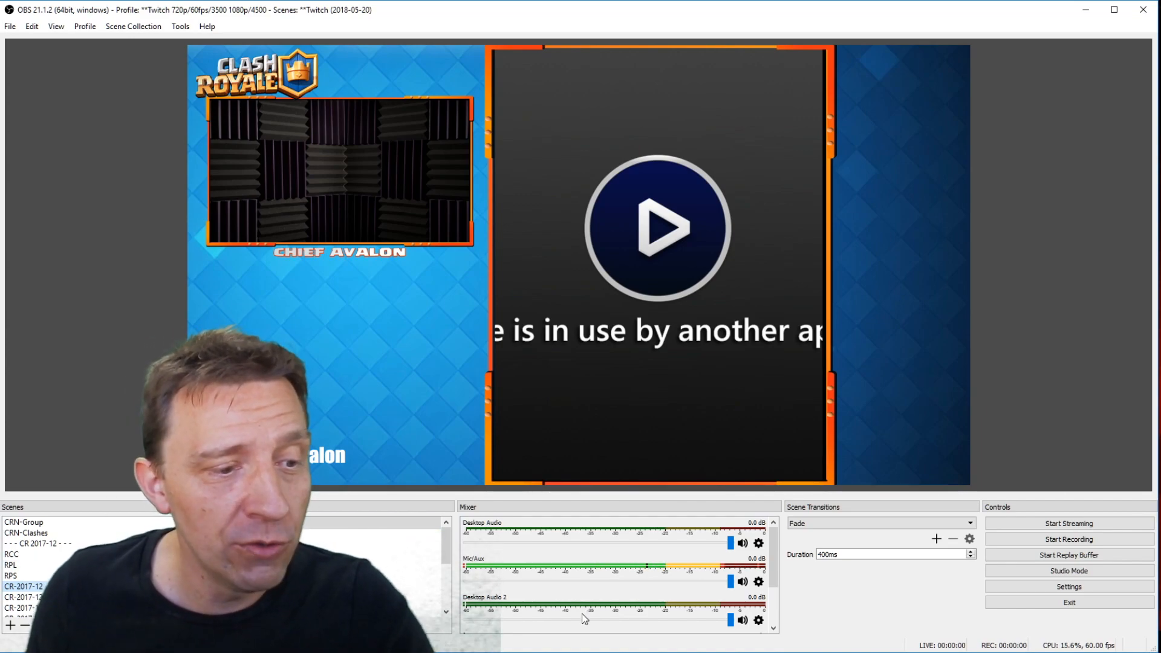
- Open Advanced Audio Properties from the Desktop Audio gear menu
{"action": "left_click", "coordinate": [759, 543]}
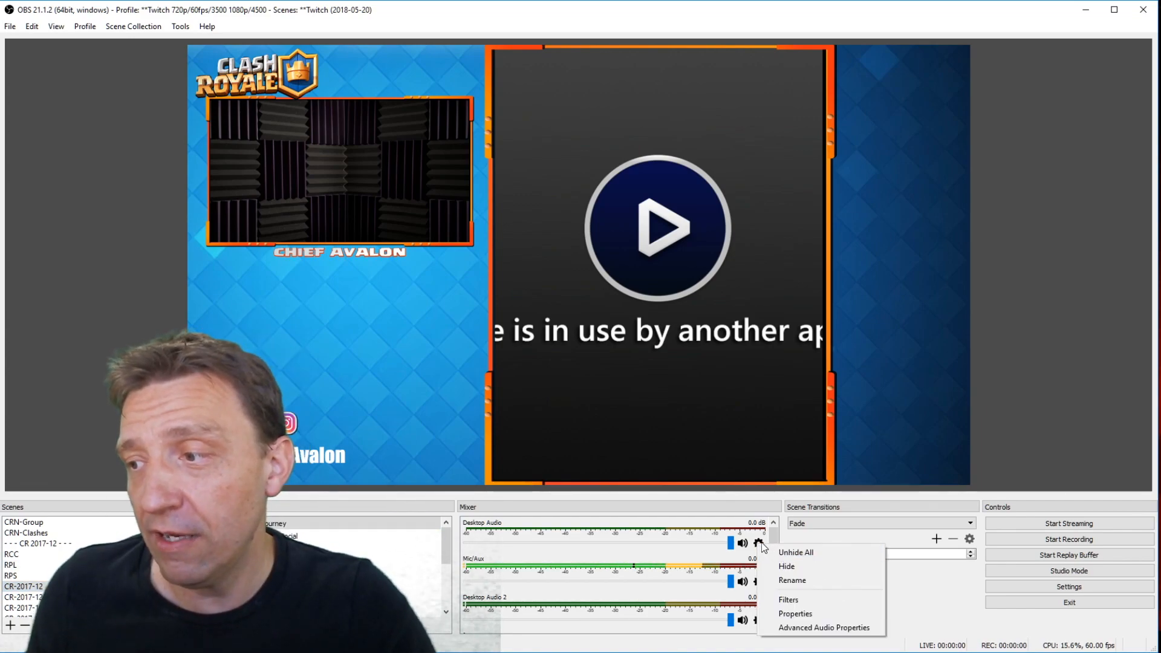
{"action": "mouse_move", "coordinate": [824, 627]}
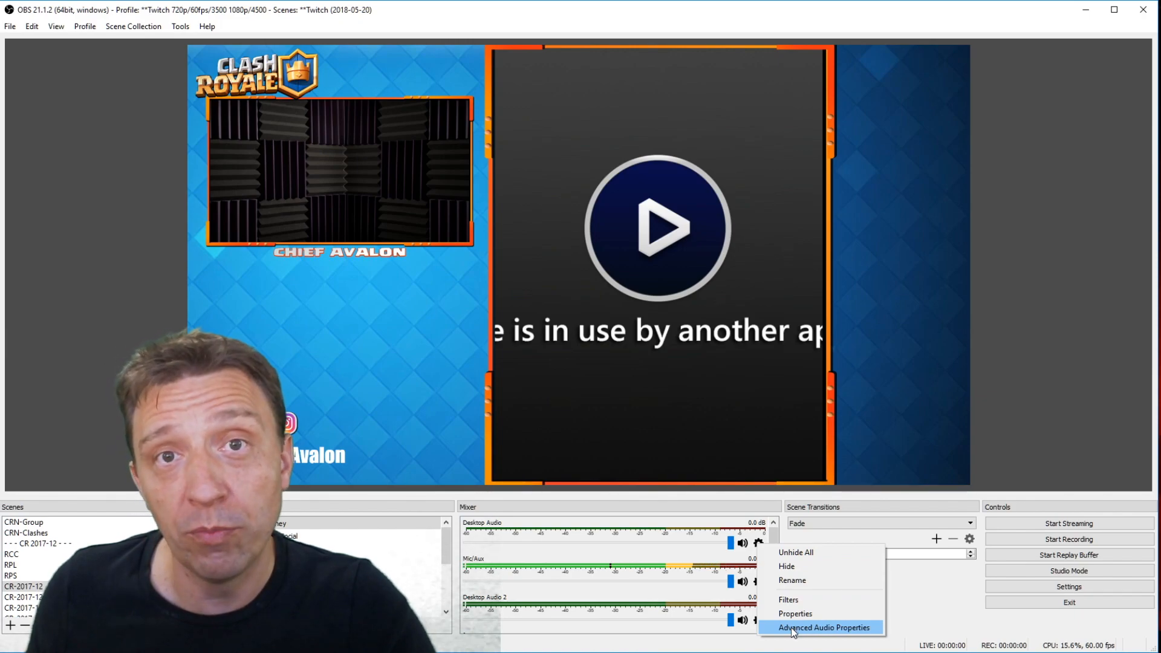
{"action": "left_click", "coordinate": [822, 627]}
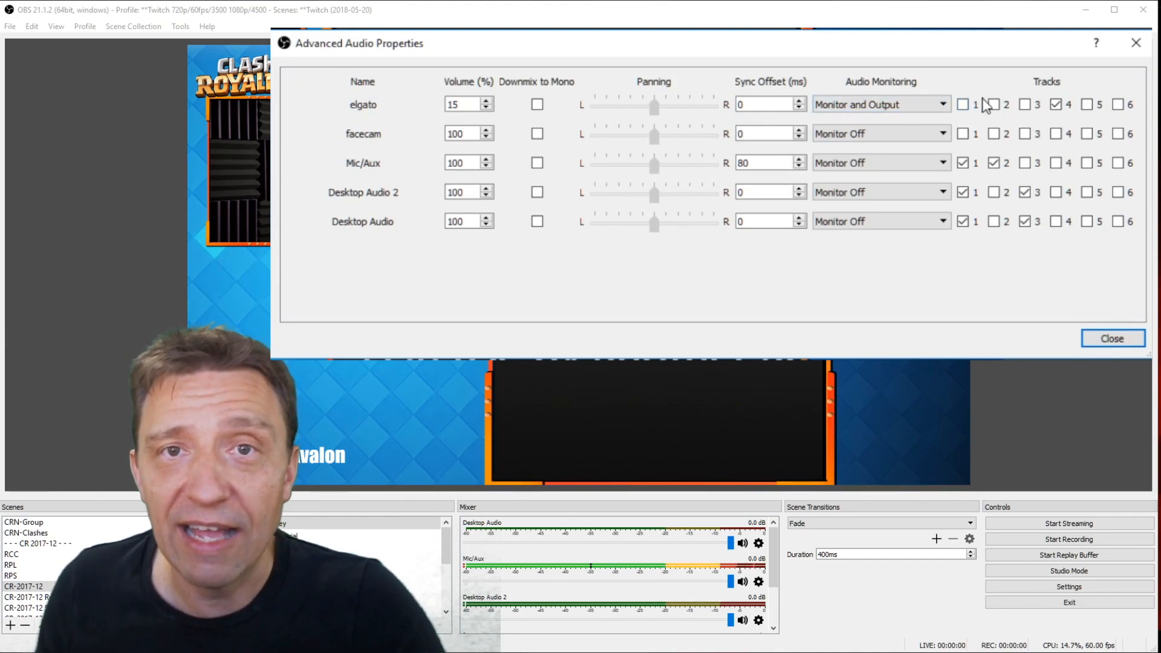
- Enter a 30 ms sync offset for the Mic/Aux source
{"action": "left_click", "coordinate": [963, 104]}
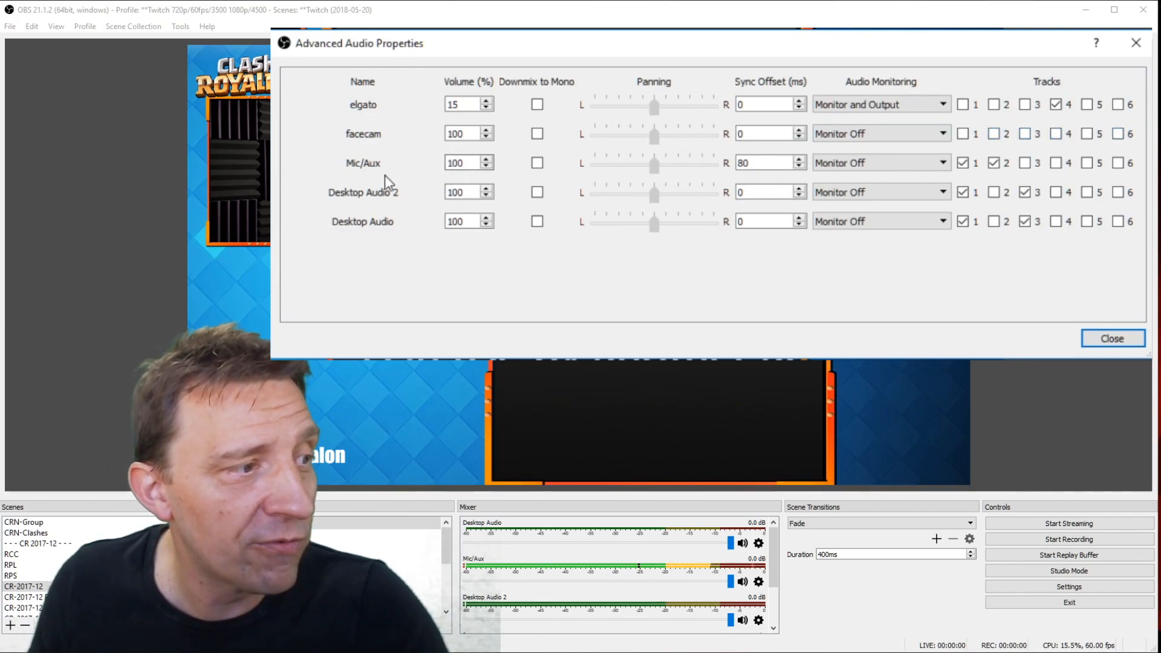
{"action": "left_click", "coordinate": [766, 162]}
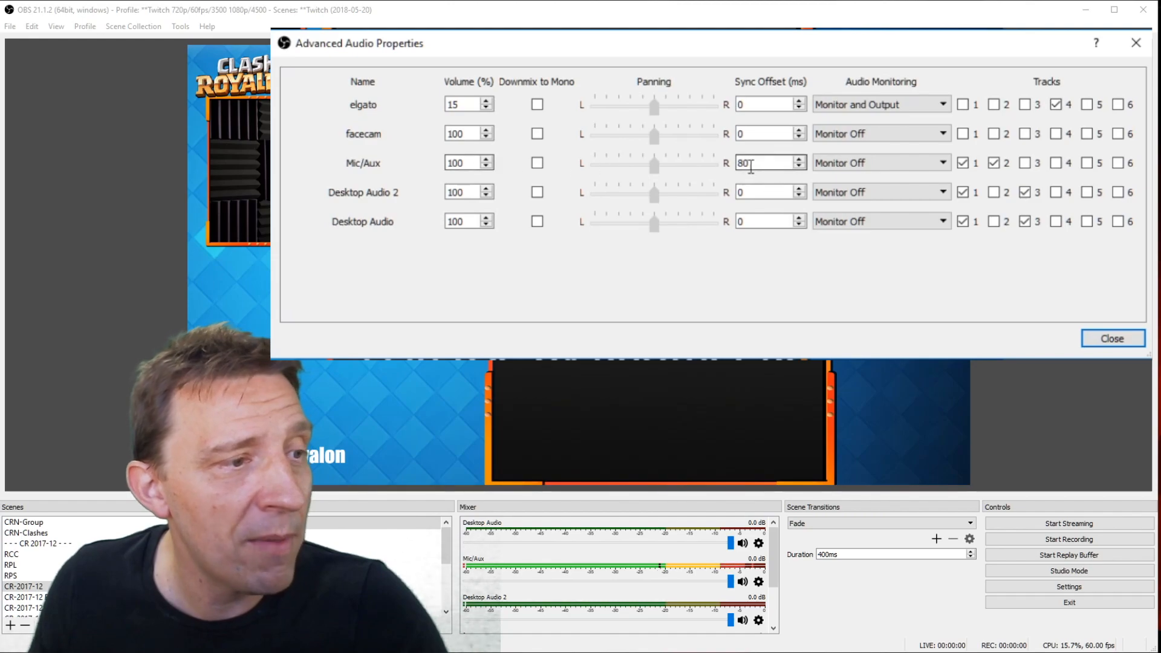
{"action": "type", "text": "30"}
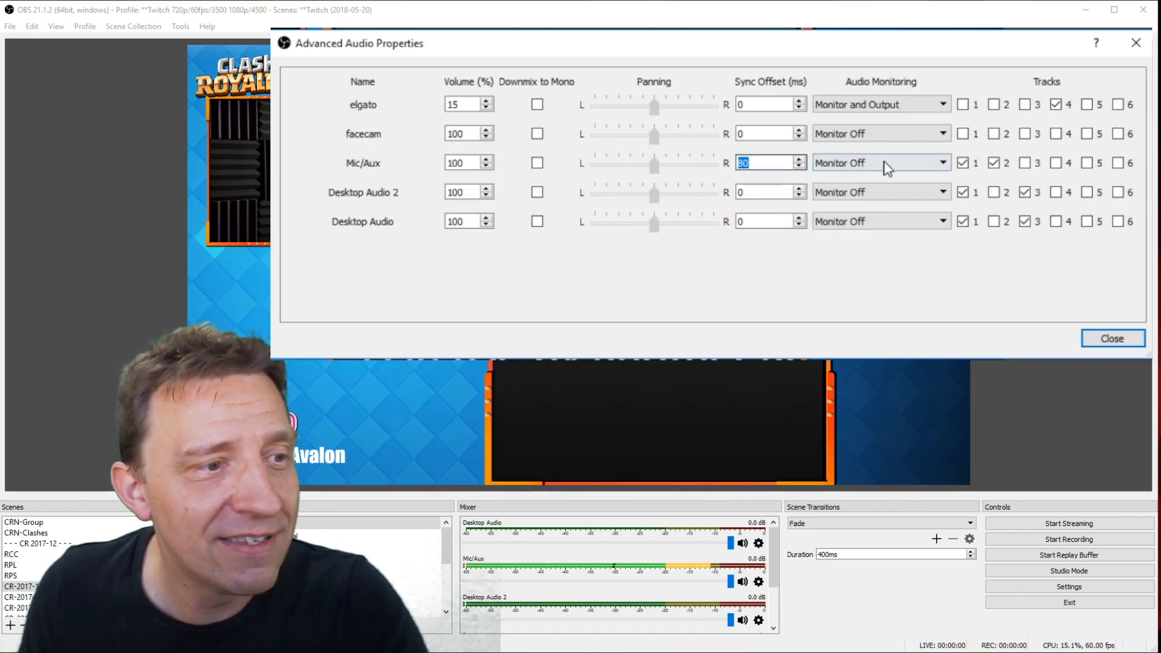
- Toggle Mic/Aux track checkboxes and close Advanced Audio Properties
{"action": "left_click", "coordinate": [962, 162]}
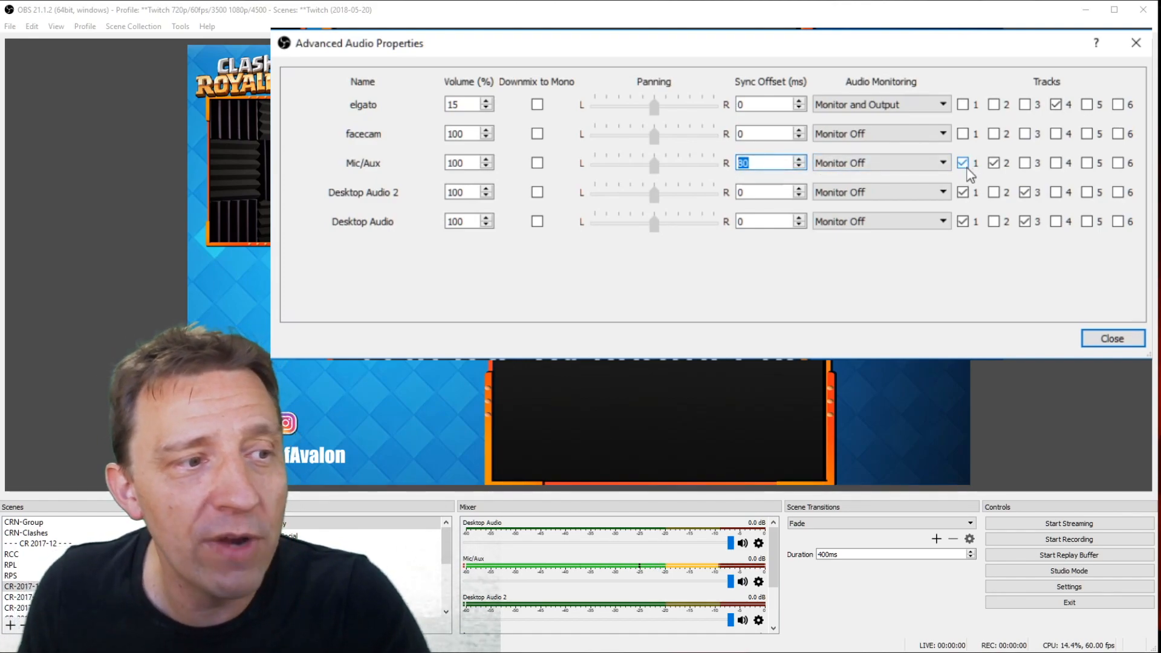
{"action": "left_click", "coordinate": [993, 162]}
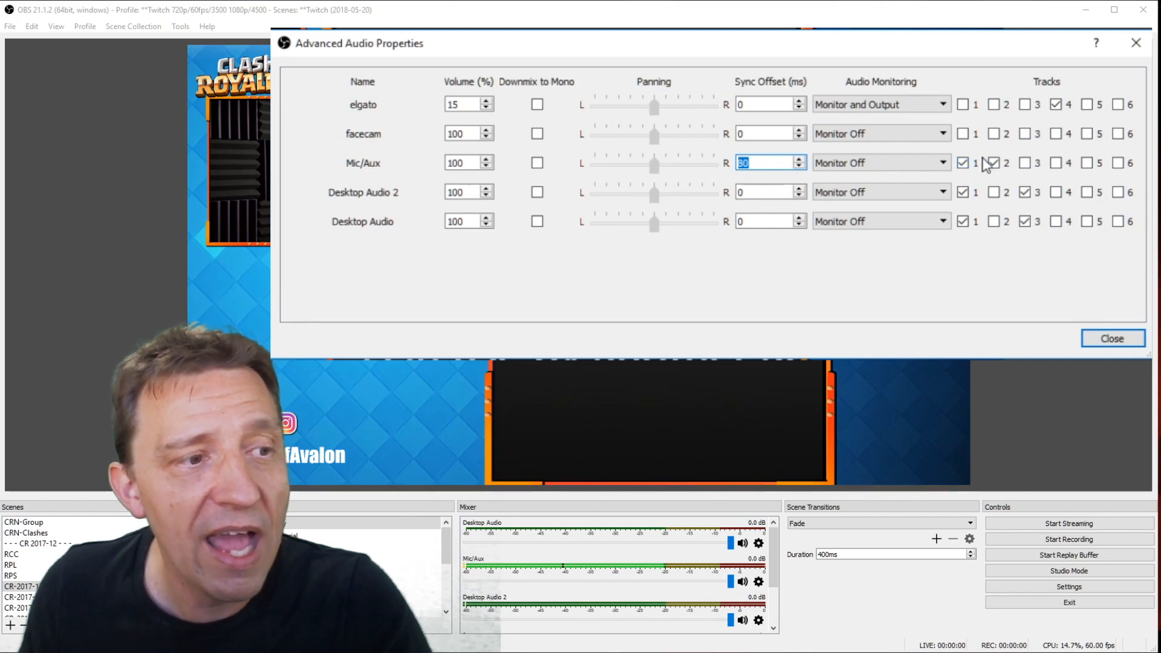
{"action": "left_click", "coordinate": [993, 162]}
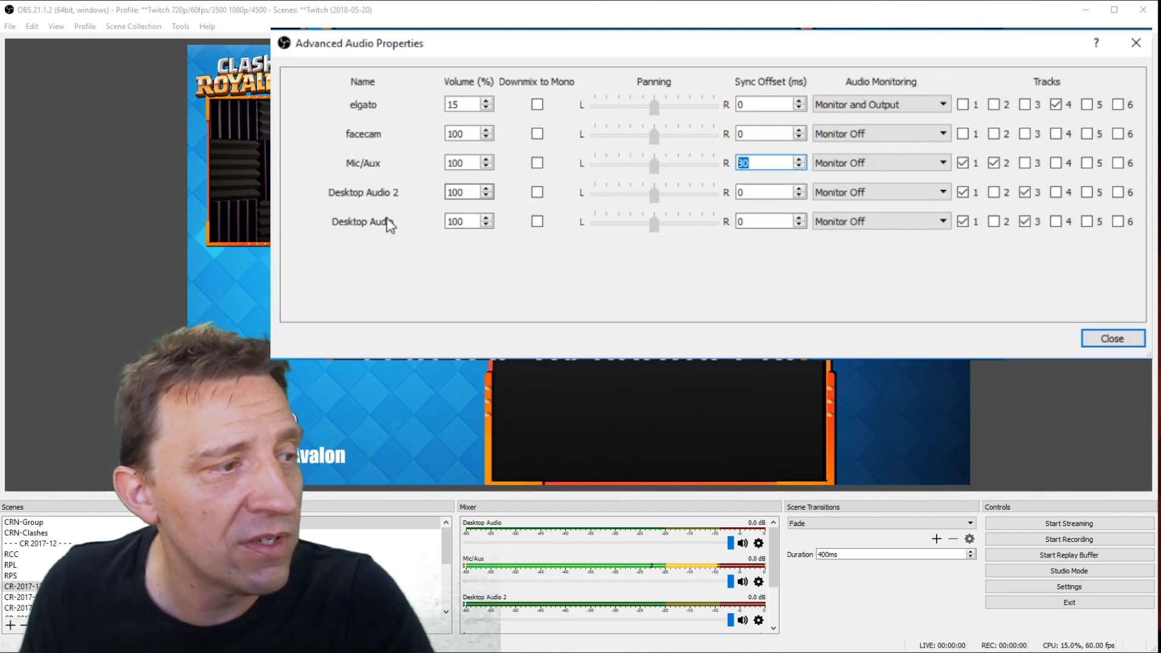
{"action": "left_click", "coordinate": [963, 192]}
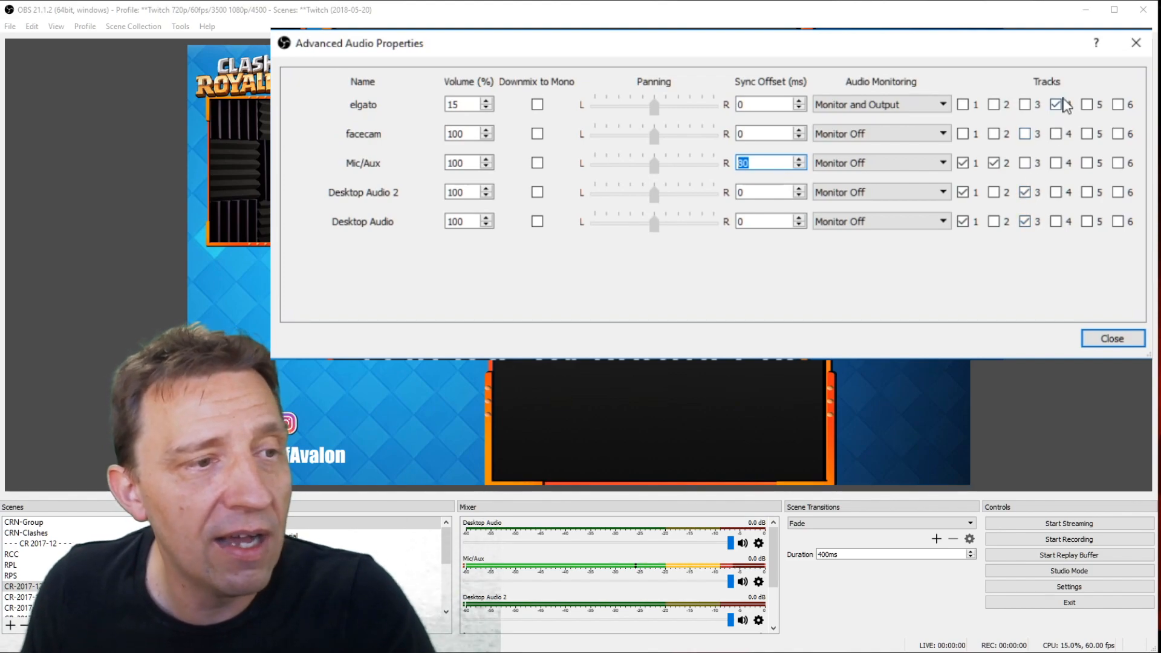
{"action": "left_click", "coordinate": [1062, 104]}
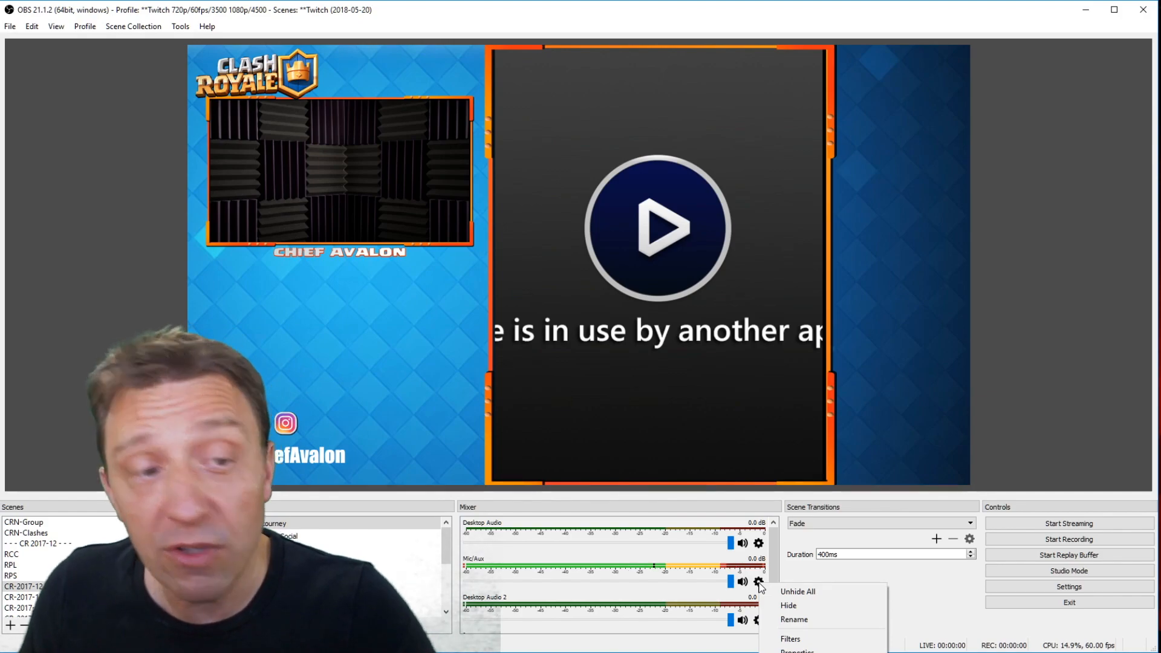
- Open Mic/Aux filters and inspect the Compressor and Noise Gate settings
{"action": "left_click", "coordinate": [790, 639]}
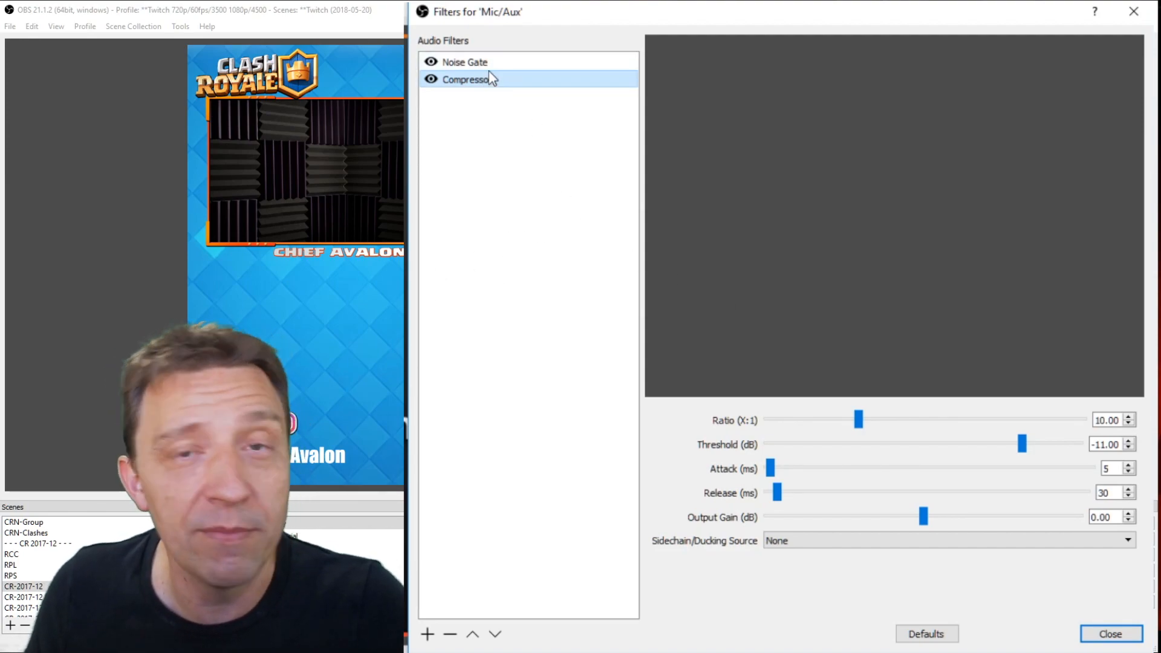
{"action": "left_click", "coordinate": [465, 61]}
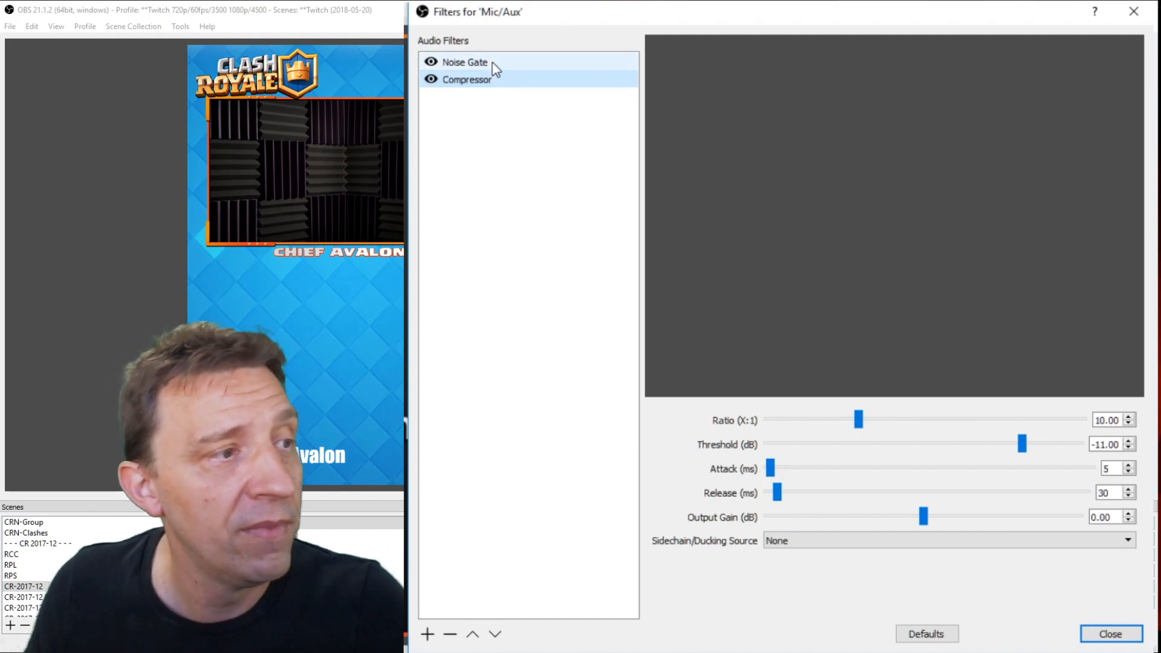
{"action": "left_click", "coordinate": [465, 62]}
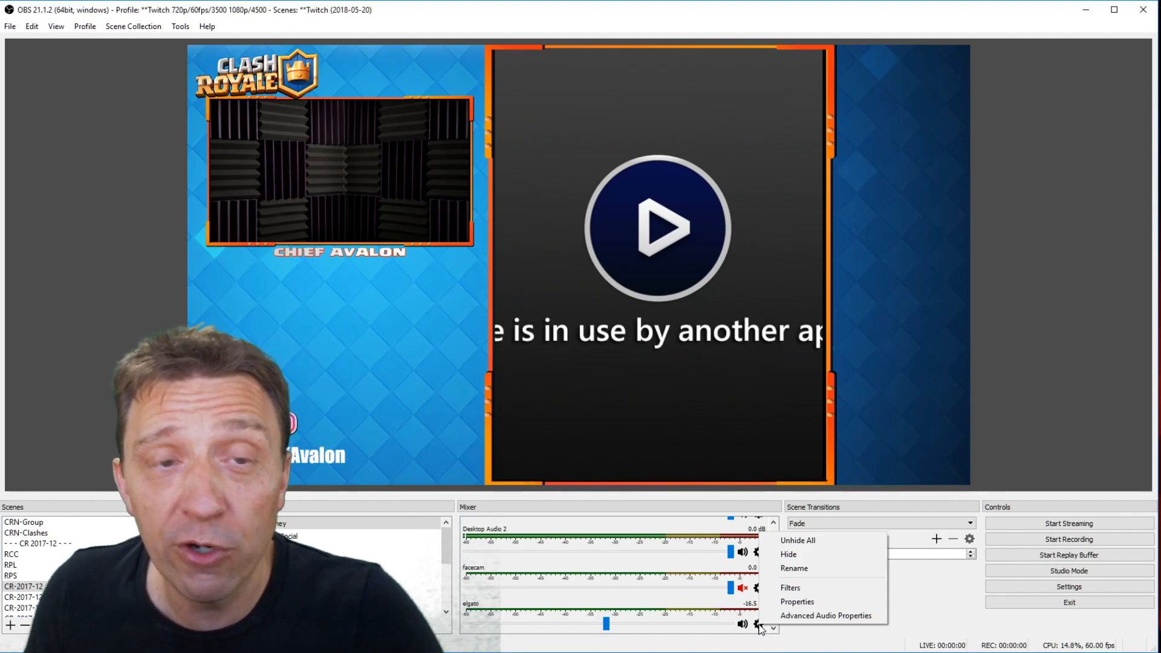
{"action": "mouse_move", "coordinate": [825, 616]}
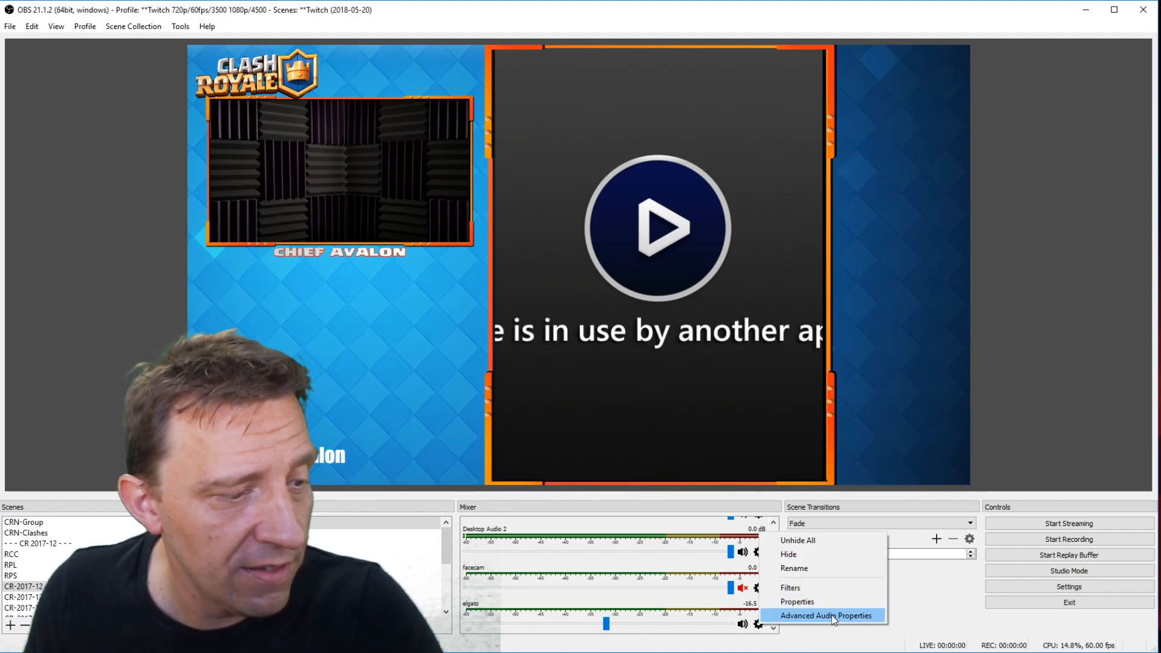
{"action": "mouse_move", "coordinate": [798, 601]}
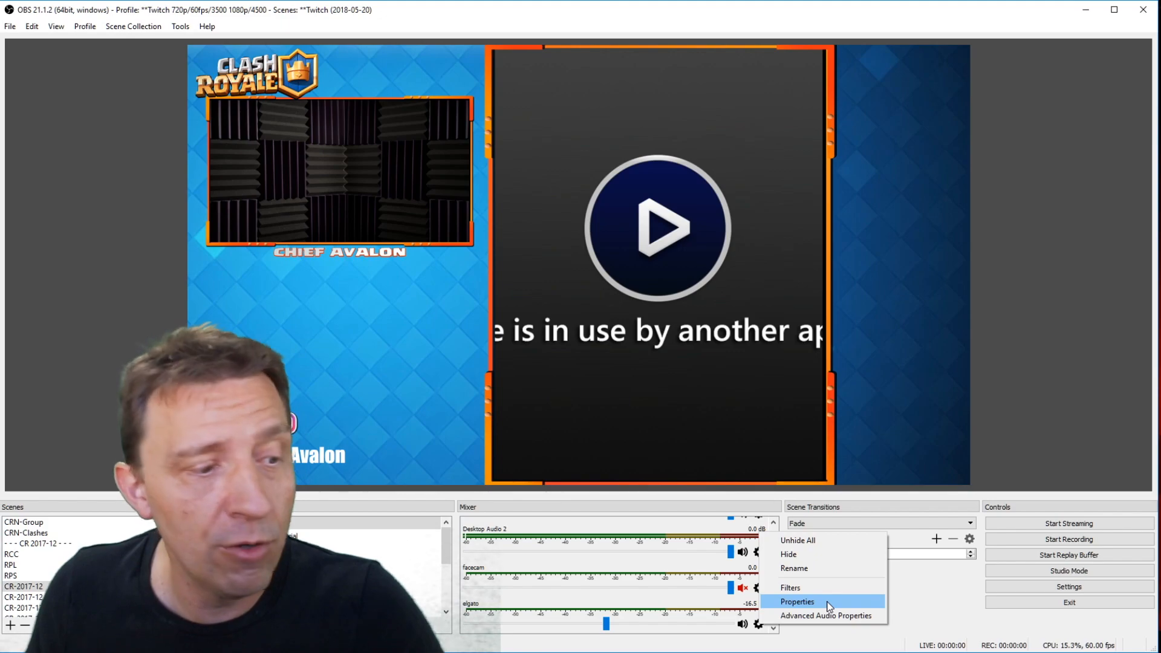
- Open the elgato capture source's Properties from its Mixer gear menu
{"action": "left_click", "coordinate": [797, 601]}
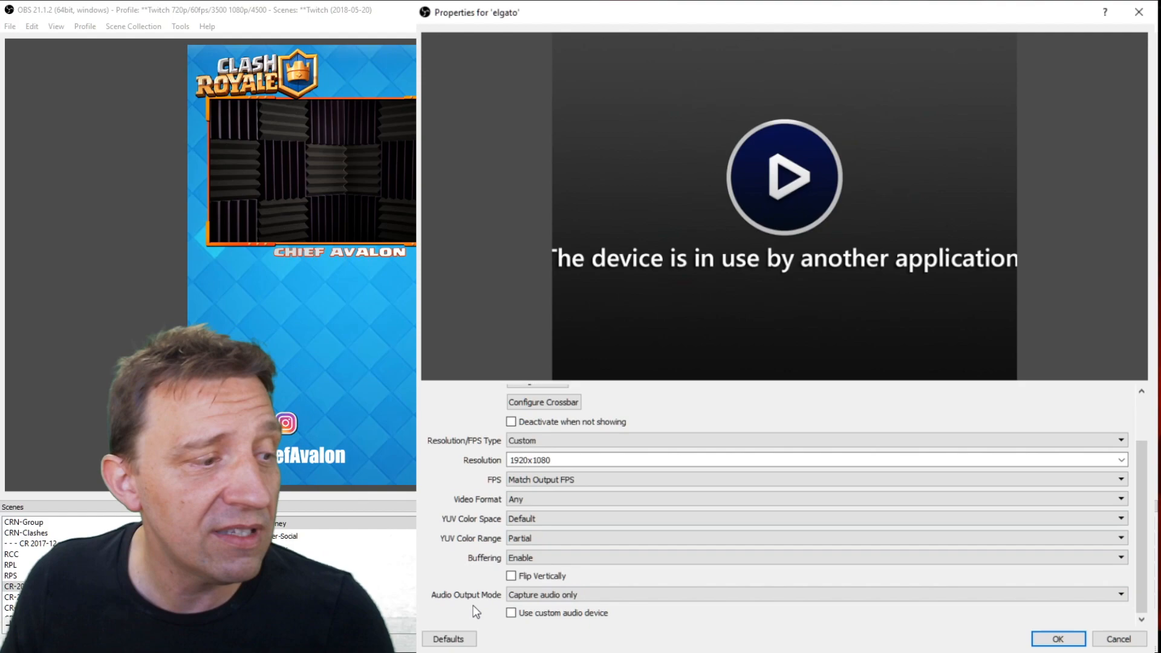
- Expand elgato's Audio Output Mode dropdown to review the capture-audio-only option
{"action": "left_click", "coordinate": [814, 594]}
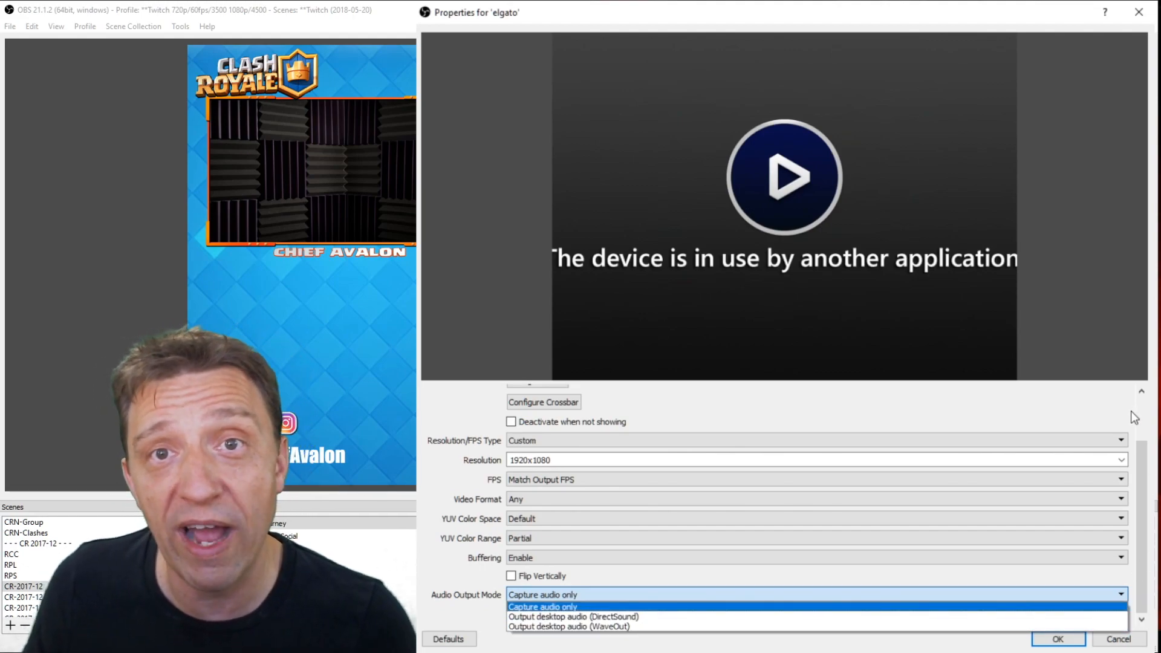
{"action": "mouse_move", "coordinate": [1096, 395]}
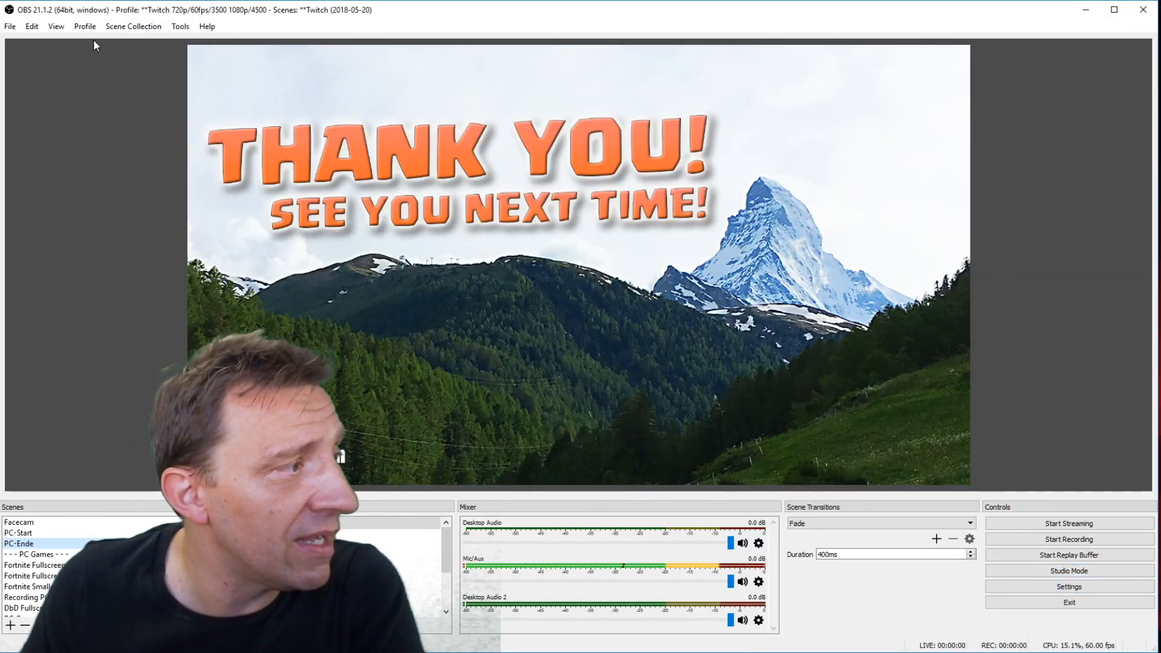
- Review the YouTube 1080p streaming output: NVENC H.264, CBR, 4500 bitrate
{"action": "left_click", "coordinate": [1068, 586]}
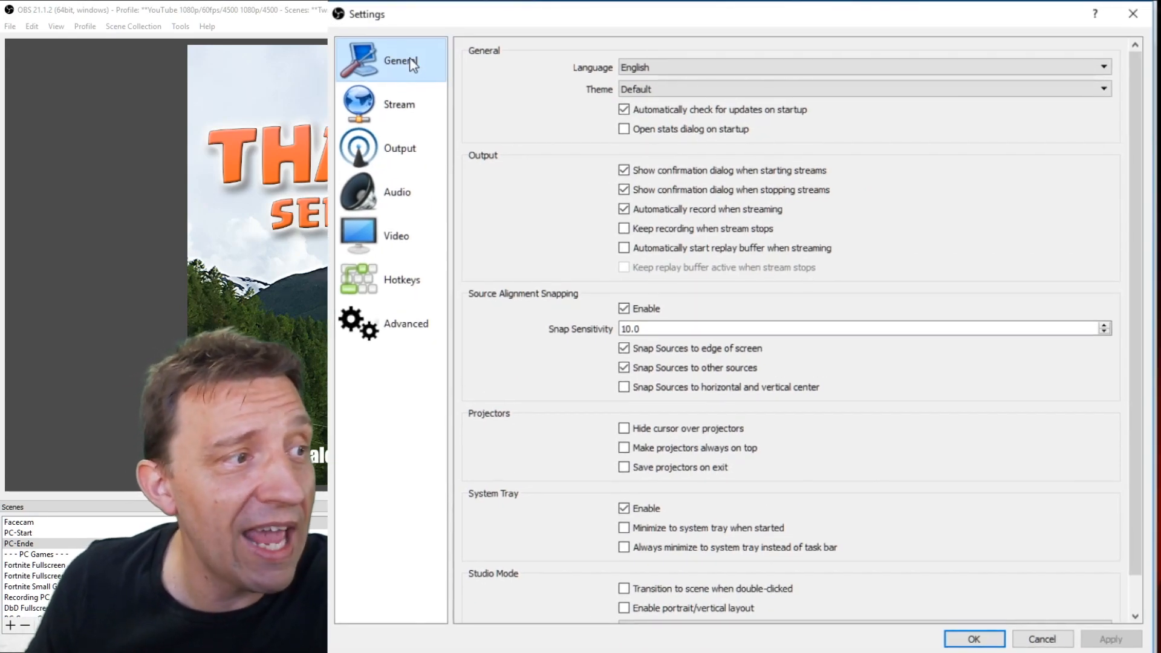
{"action": "left_click", "coordinate": [399, 103]}
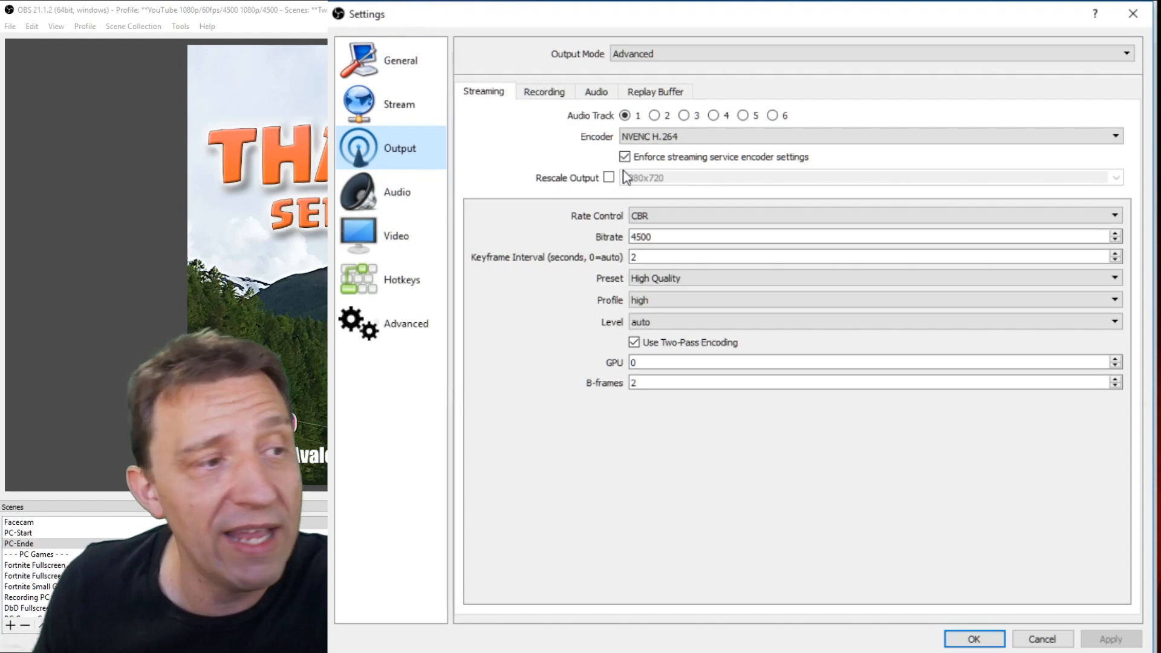
{"action": "left_click", "coordinate": [609, 178]}
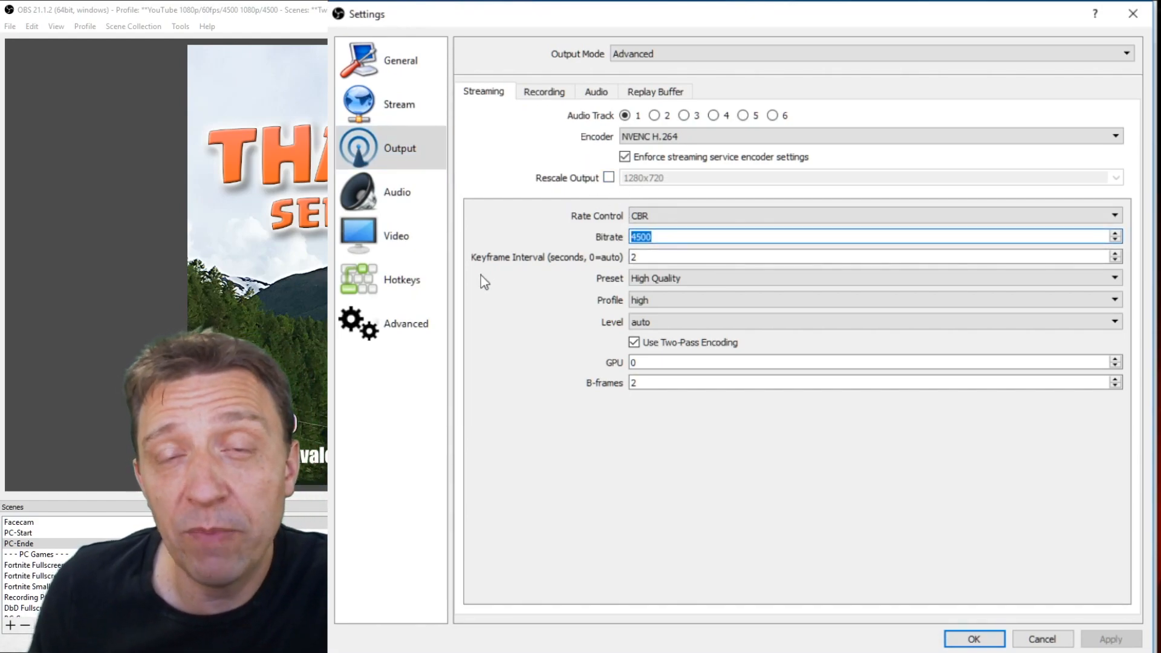
{"action": "mouse_move", "coordinate": [537, 277]}
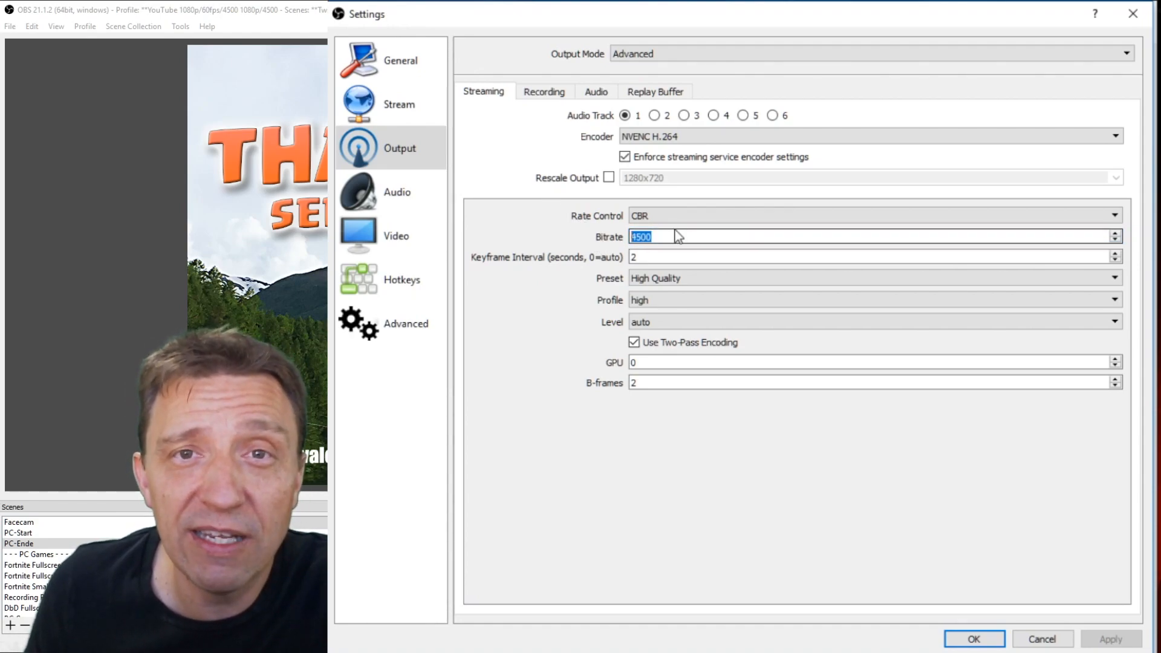
- Check the Recording tab's mkv format, tracks 1–4, and encoder dropdown
{"action": "left_click", "coordinate": [543, 92]}
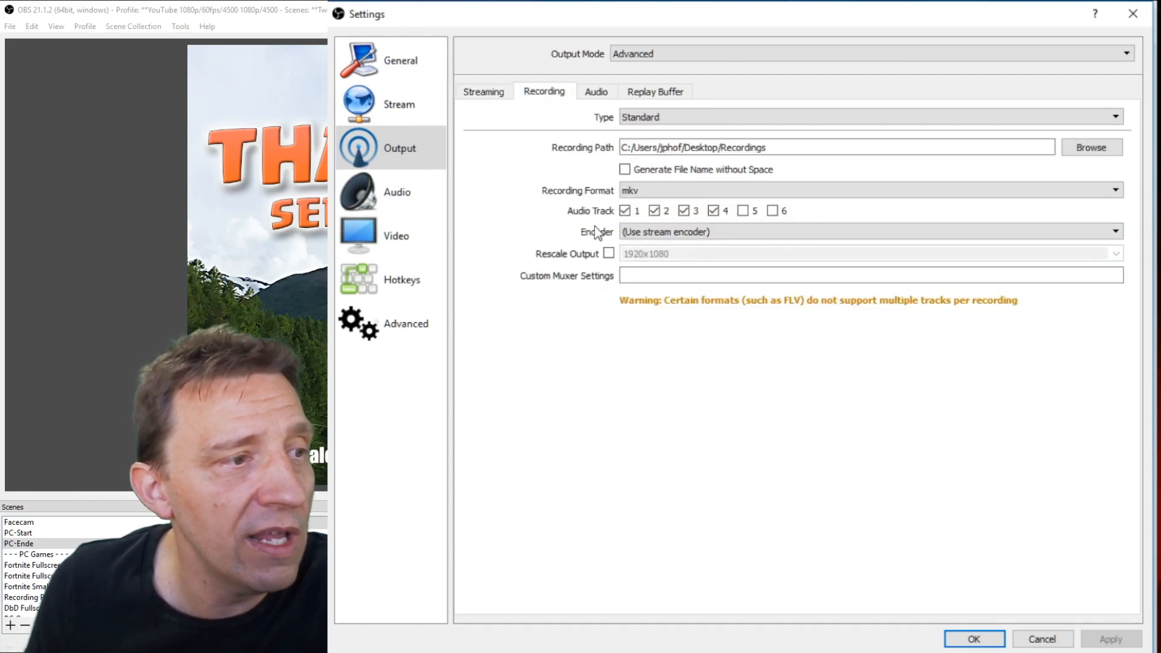
{"action": "mouse_move", "coordinate": [544, 157]}
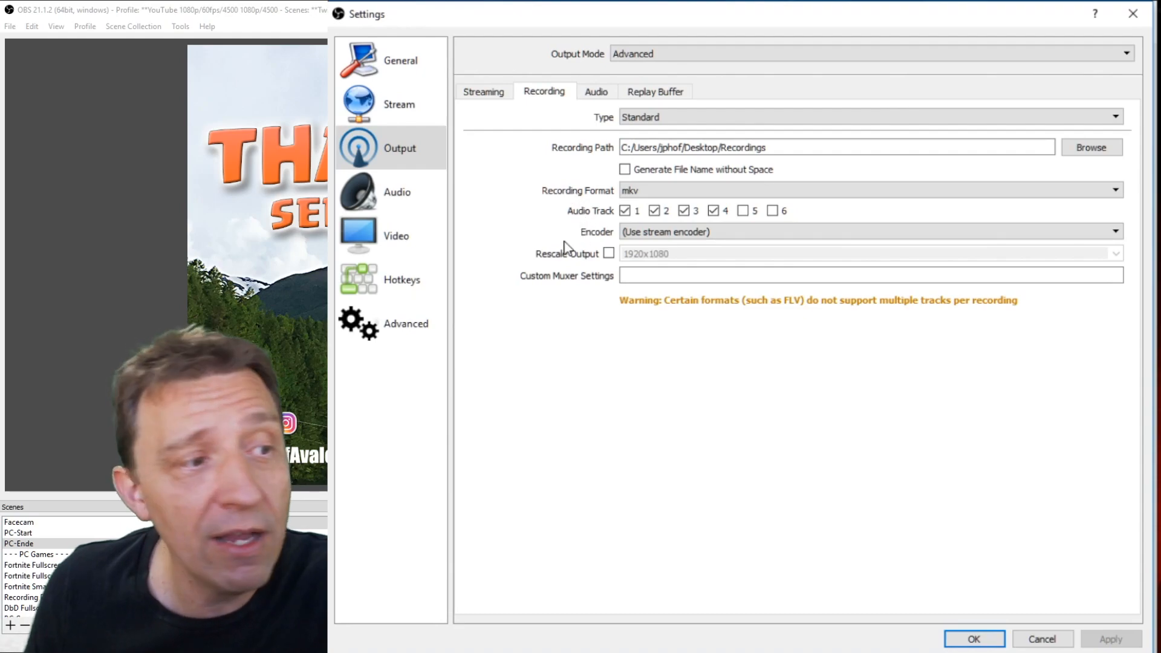
{"action": "left_click", "coordinate": [867, 231]}
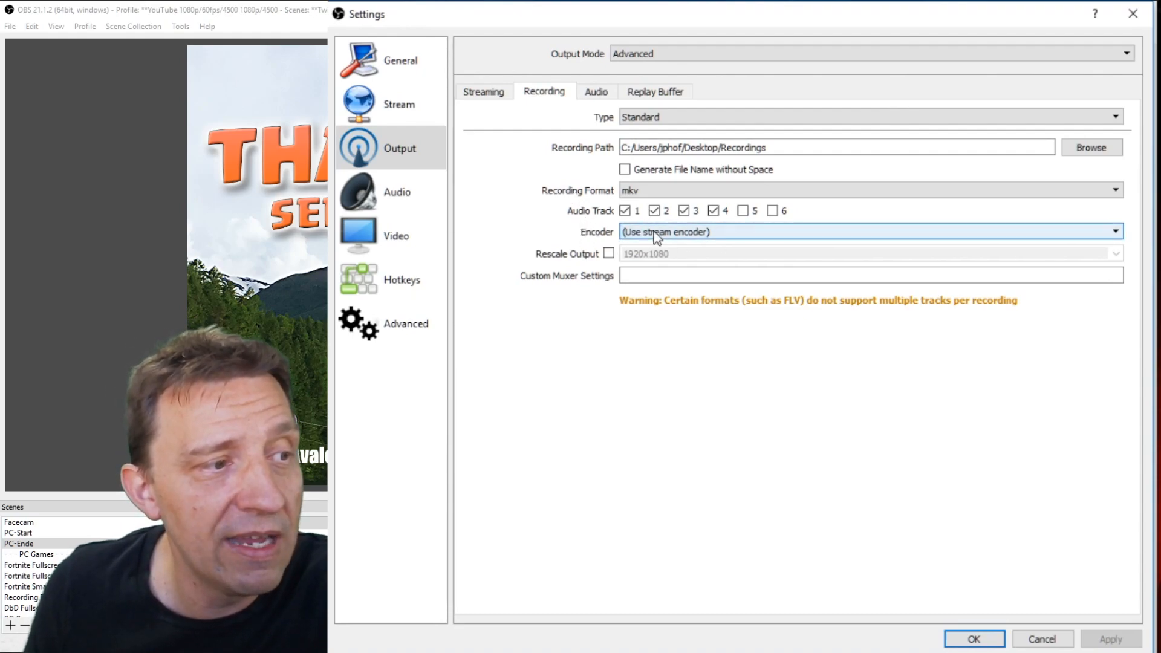
{"action": "mouse_move", "coordinate": [741, 242]}
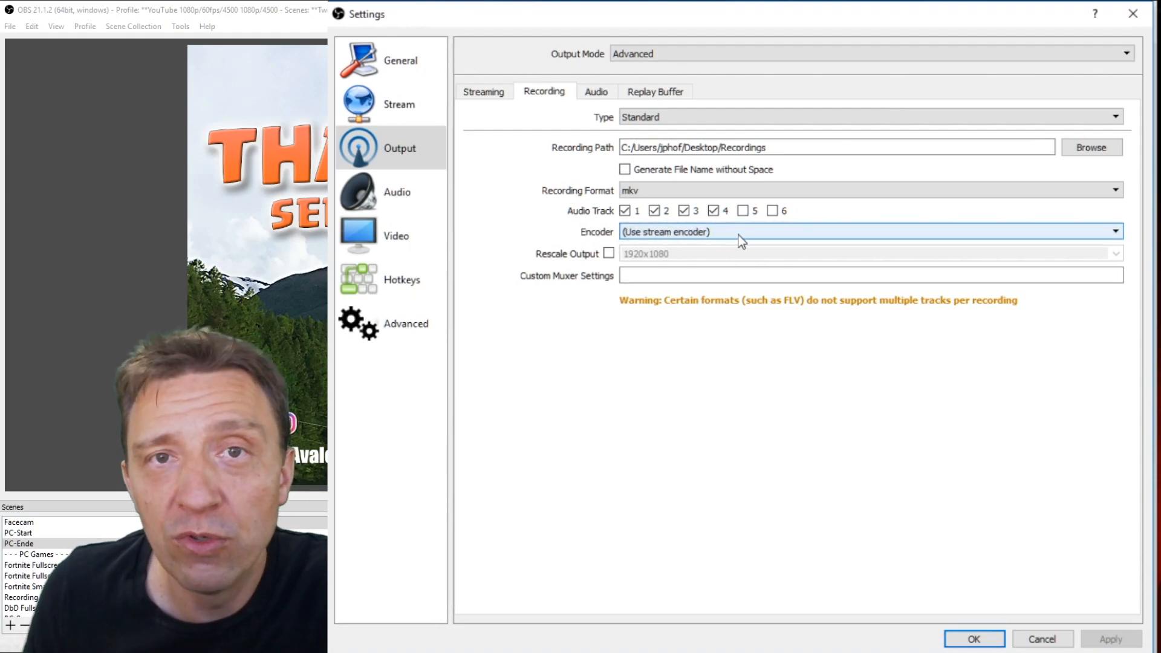